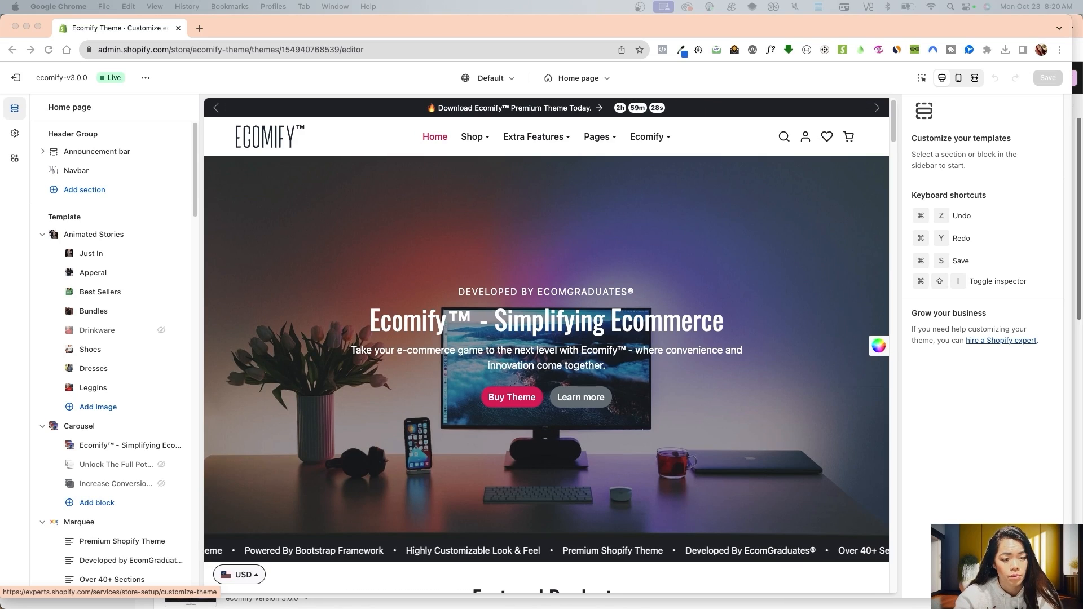
{"action": "mouse_move", "coordinate": [713, 423]}
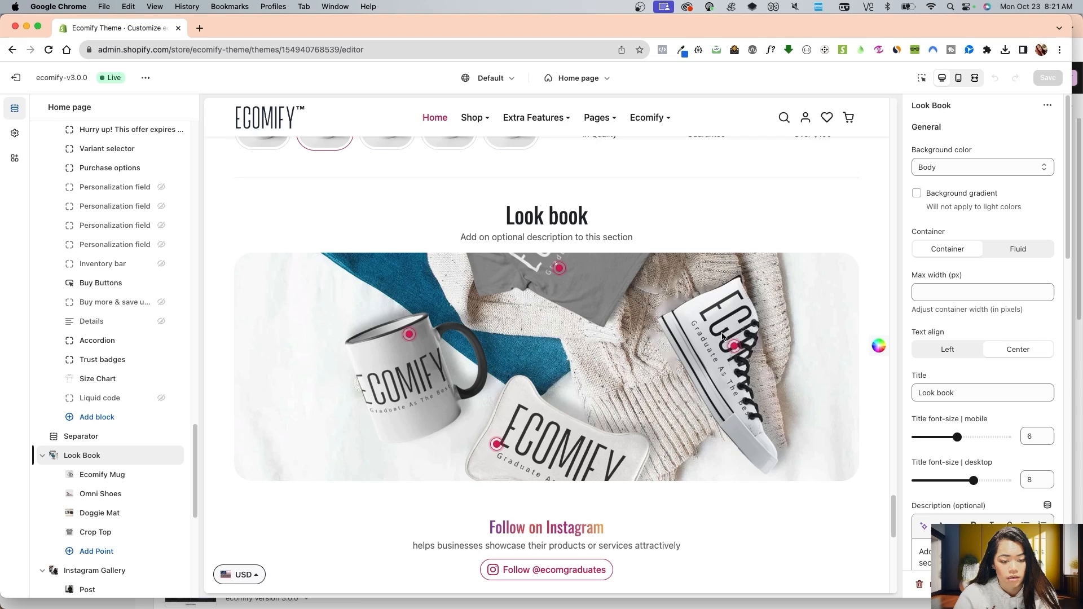
Open the Single Product section's settings, showing the Ecomify Mug
{"action": "left_click", "coordinate": [725, 345]}
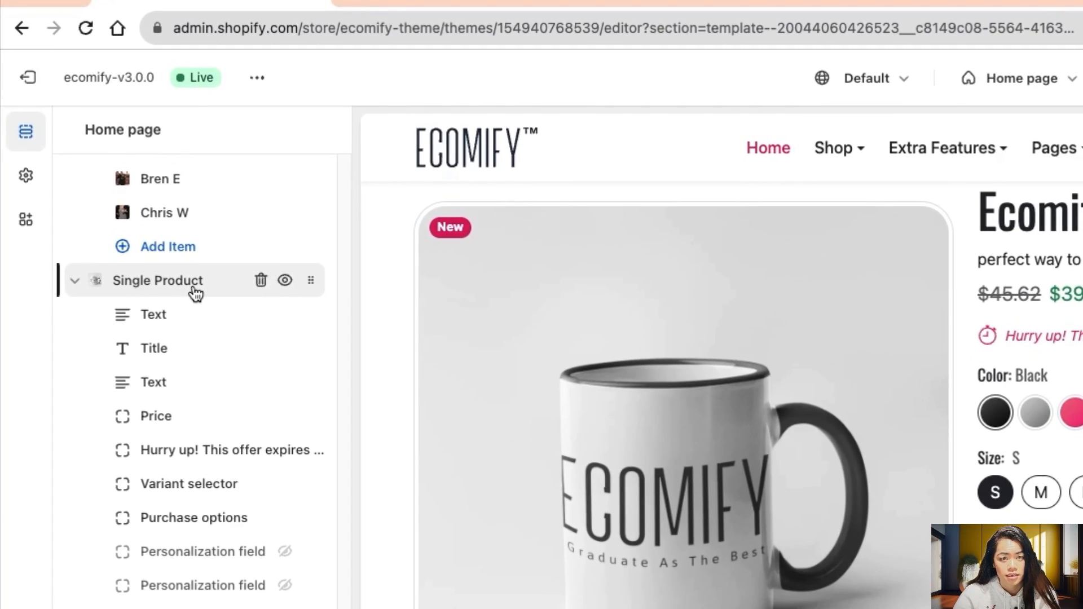
{"action": "left_click", "coordinate": [157, 280]}
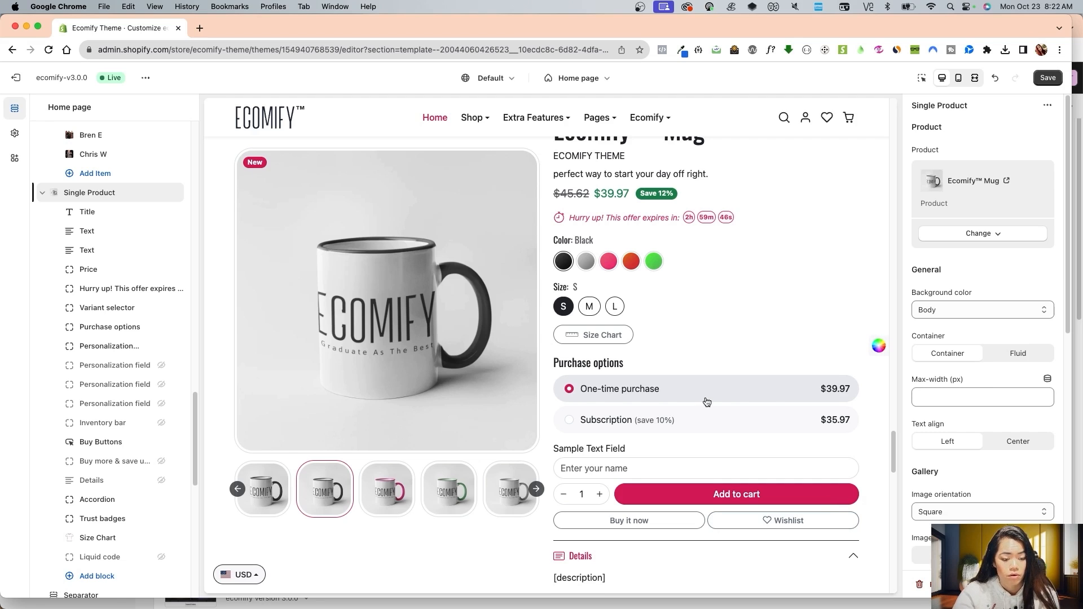
Try the mug's Subscription and One-time purchase options, collapse Details, and scroll down
{"action": "left_click", "coordinate": [568, 419]}
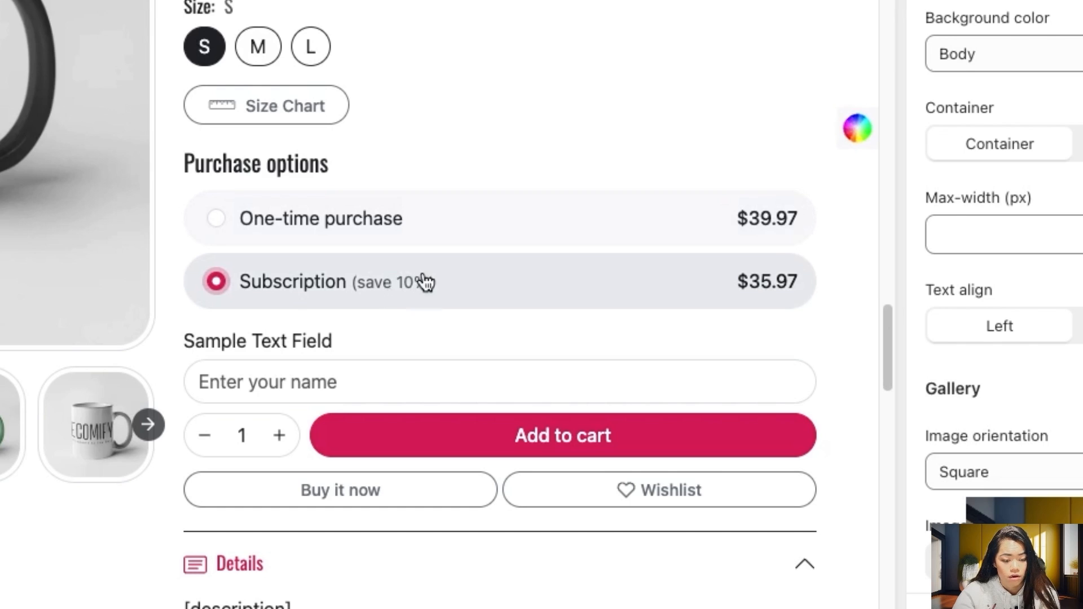
{"action": "left_click", "coordinate": [217, 218]}
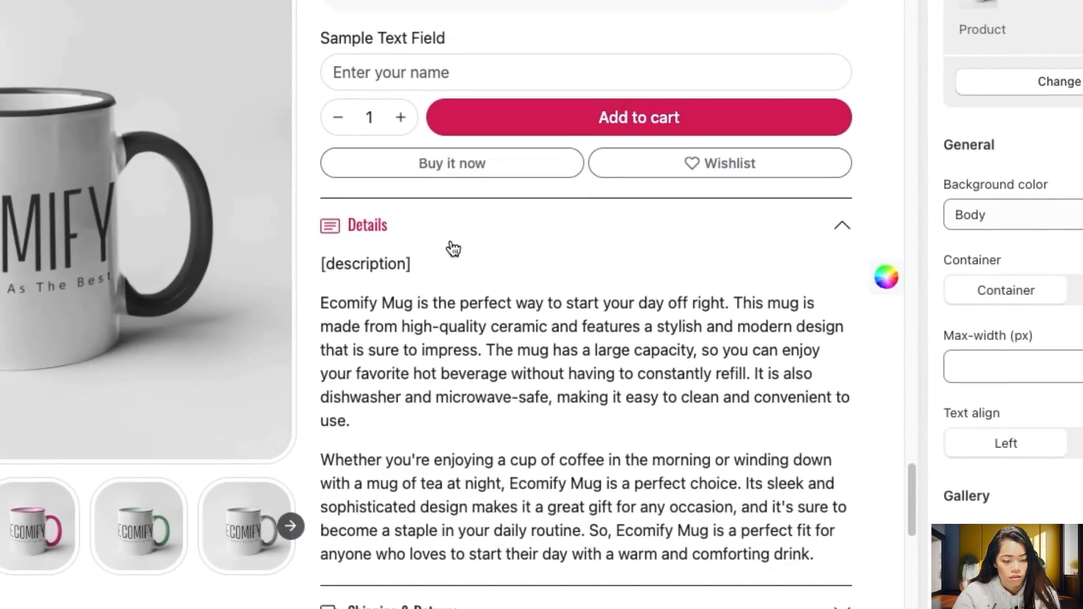
{"action": "left_click", "coordinate": [367, 226]}
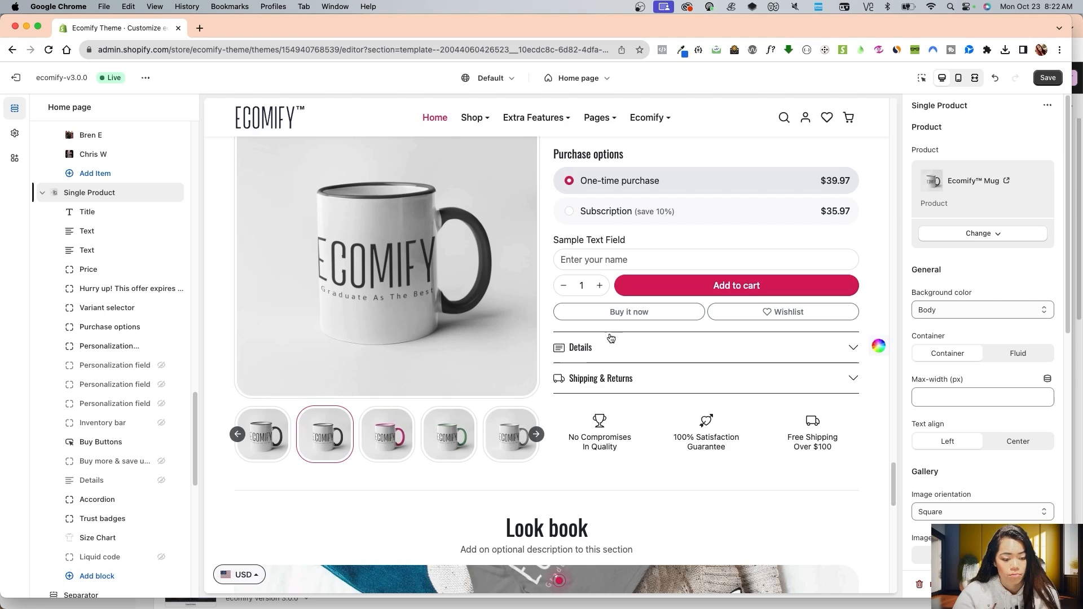
{"action": "scroll", "scroll_direction": "down", "scroll_amount": 3}
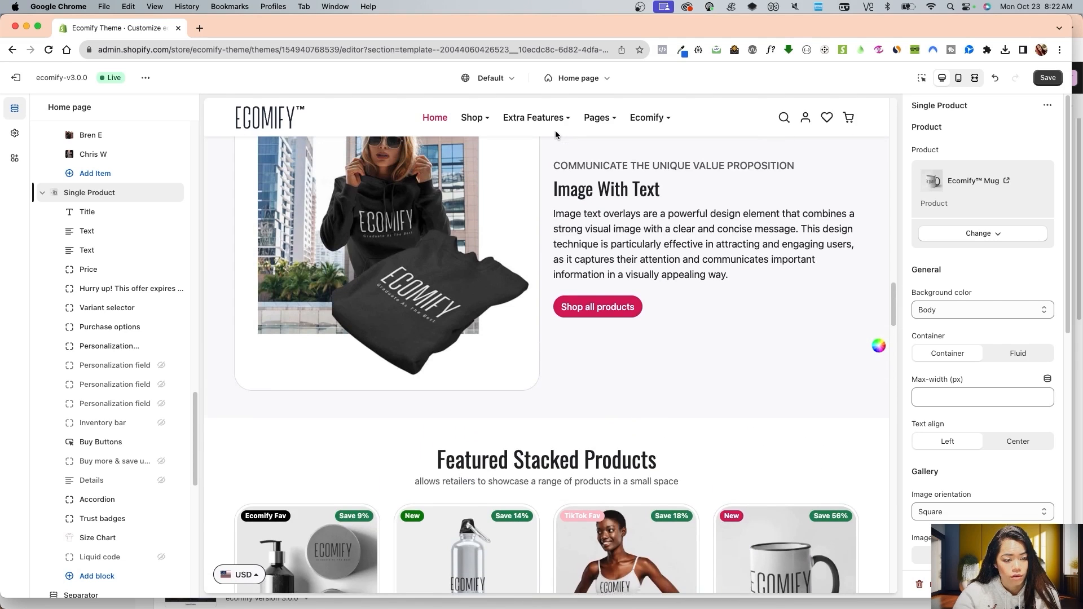
{"action": "scroll", "scroll_direction": "down", "scroll_amount": 3}
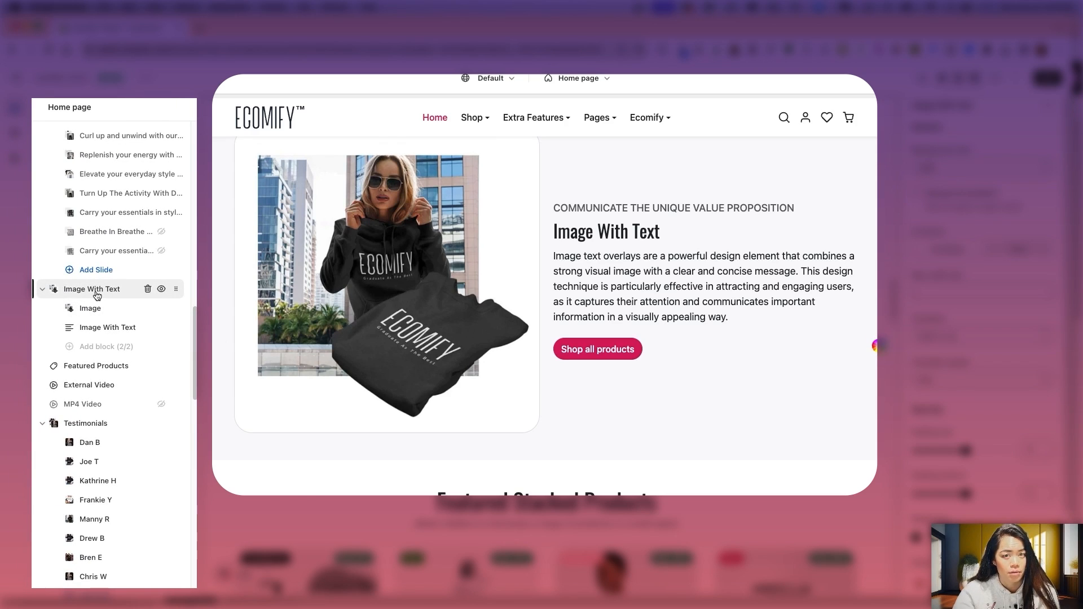
Expand the Image With Text section to show its Image and Image With Text blocks
{"action": "left_click", "coordinate": [89, 308]}
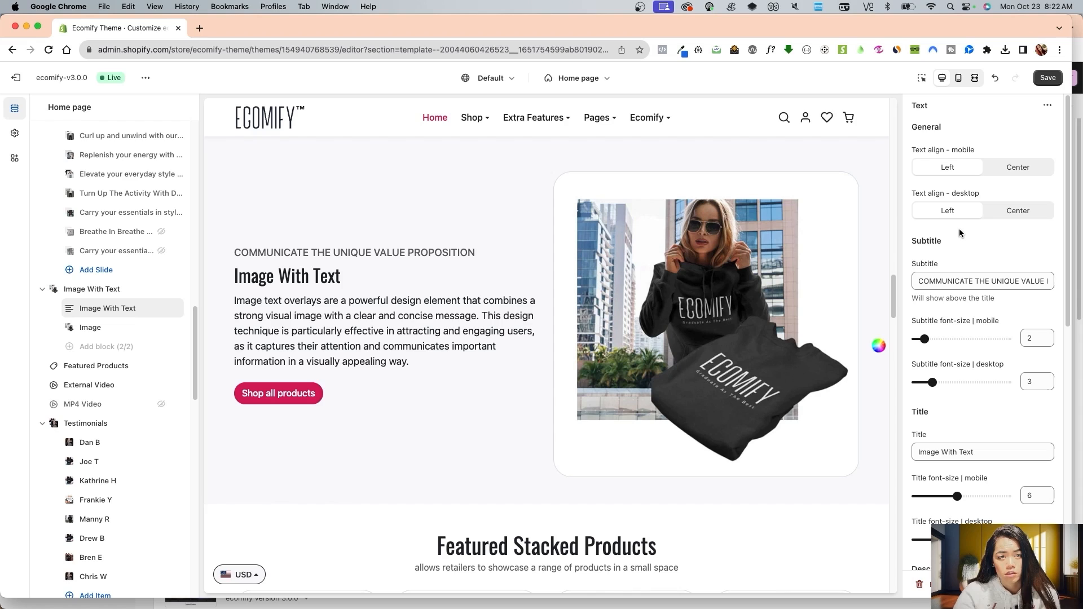
{"action": "mouse_move", "coordinate": [163, 312]}
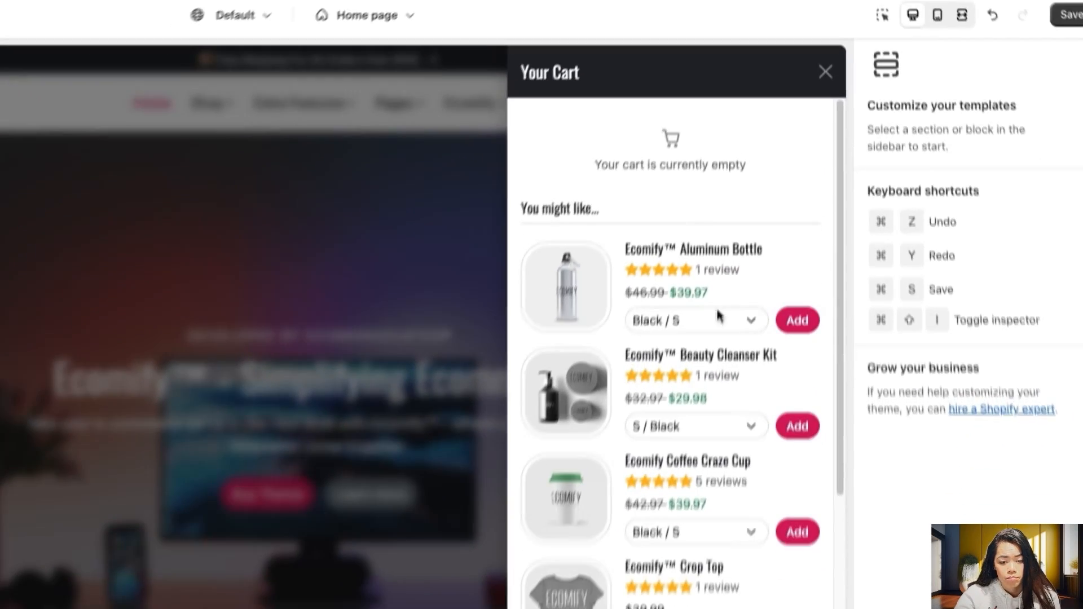
Add the Ecomify Aluminum Bottle from the cart drawer, then close the drawer
{"action": "left_click", "coordinate": [797, 320]}
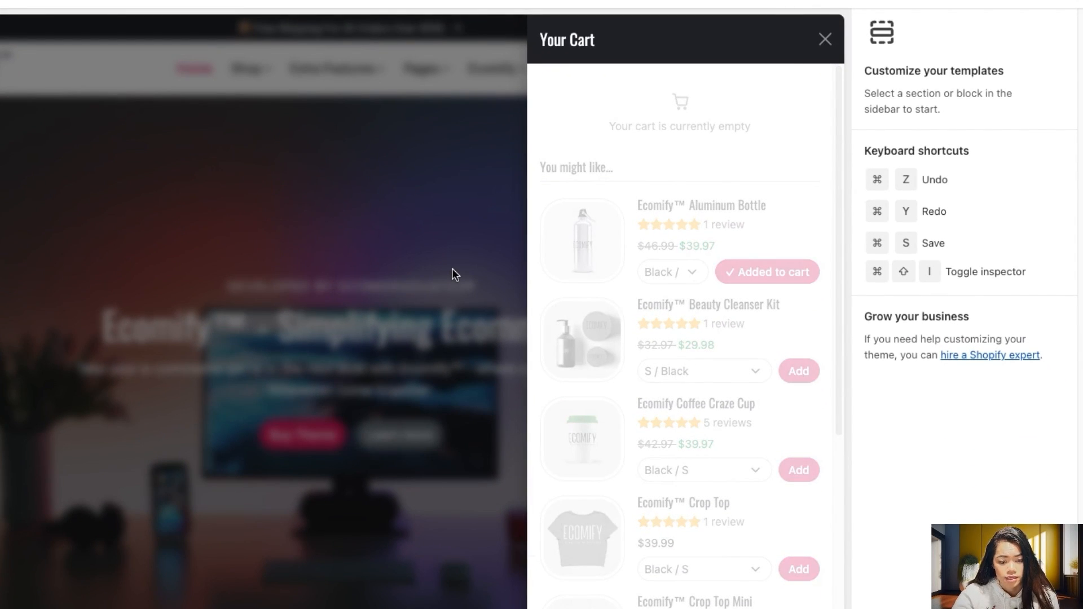
{"action": "left_click", "coordinate": [824, 39]}
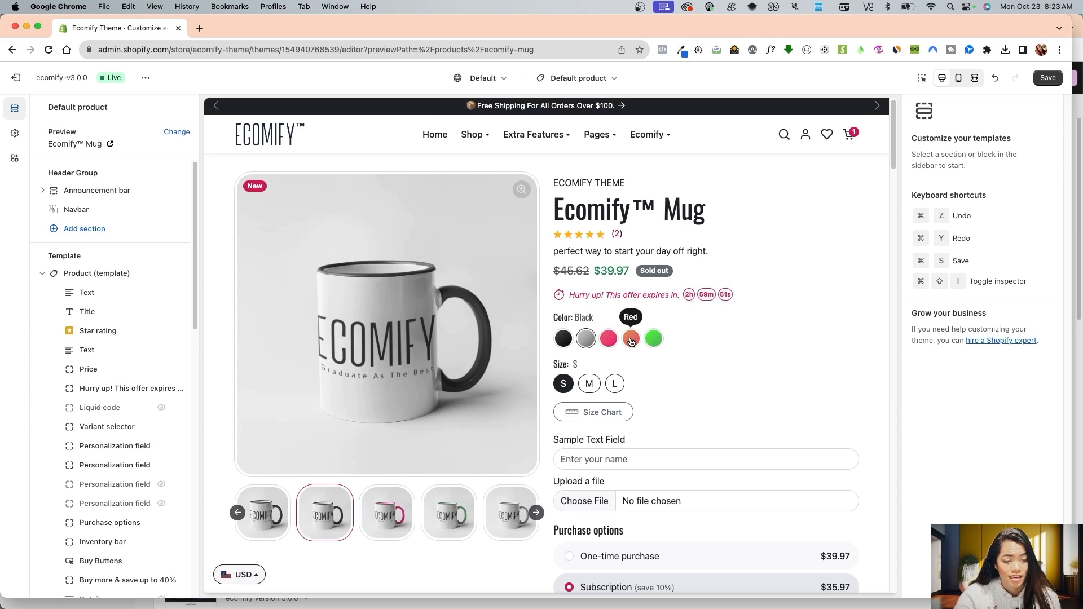
View the mug's Black, Pink and Grey variants and scroll to the customer reviews
{"action": "left_click", "coordinate": [146, 77]}
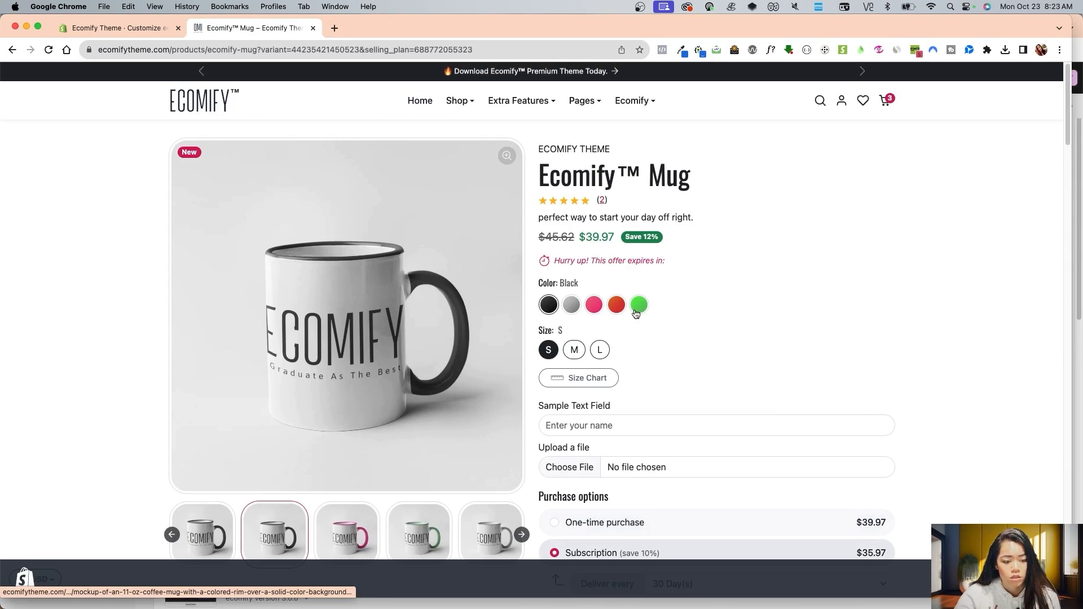
{"action": "left_click", "coordinate": [548, 304]}
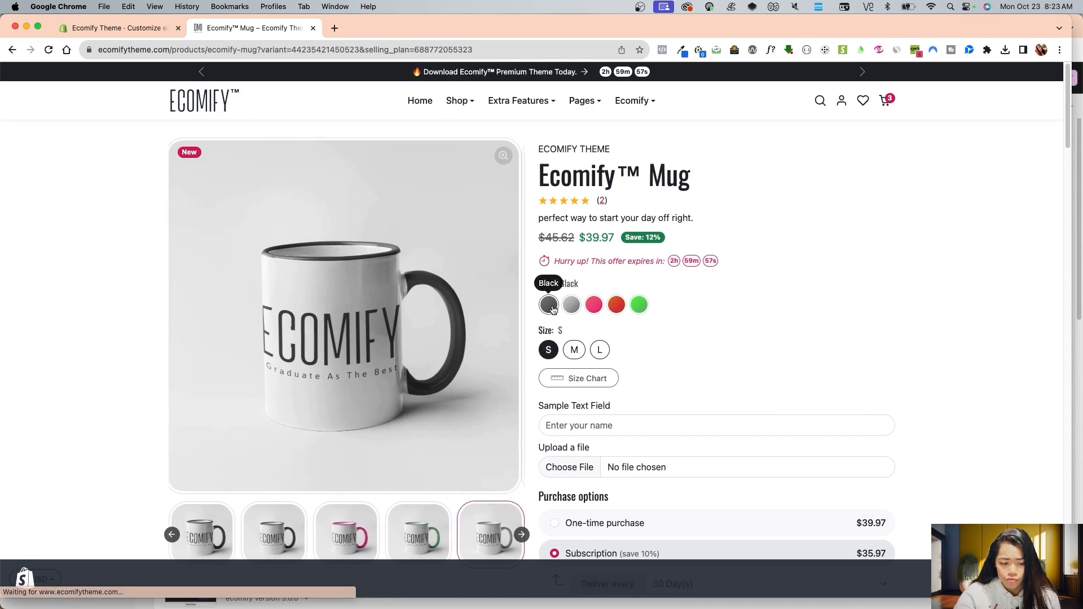
{"action": "left_click", "coordinate": [593, 304]}
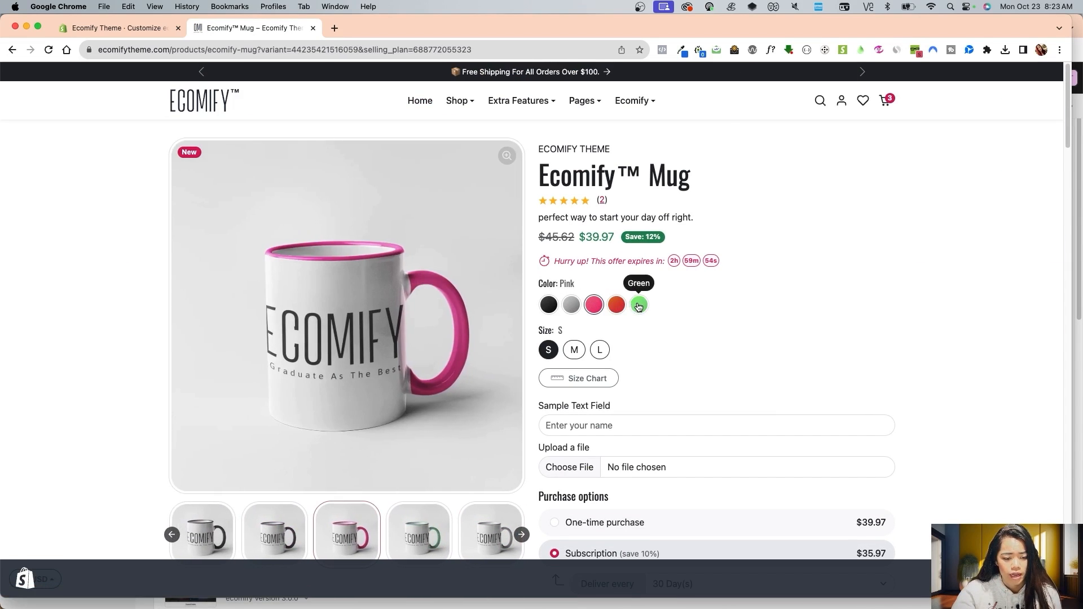
{"action": "left_click", "coordinate": [570, 304]}
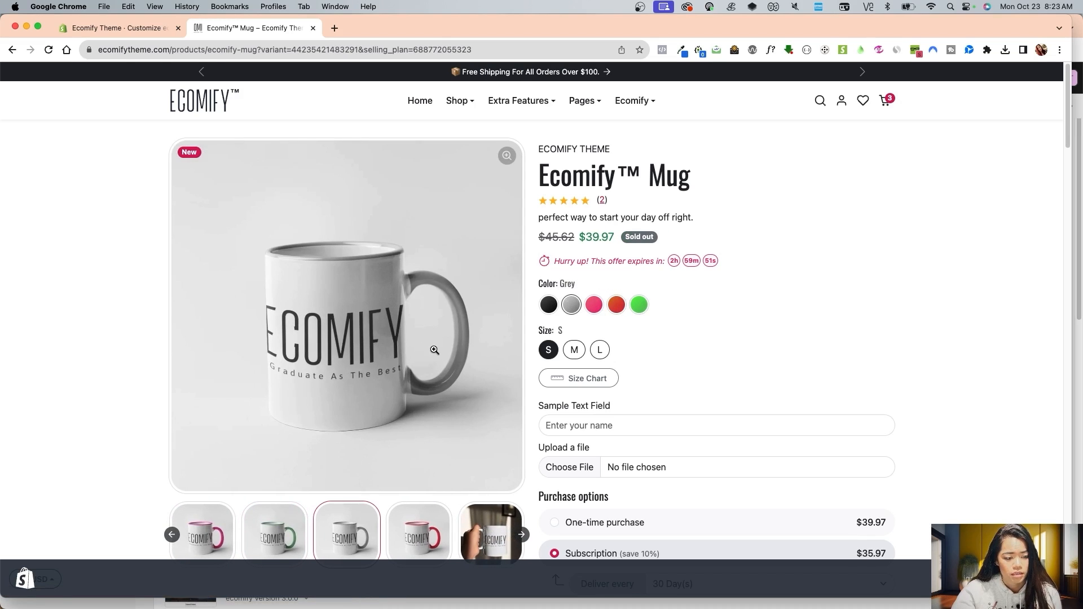
{"action": "scroll", "scroll_direction": "down", "scroll_amount": 3}
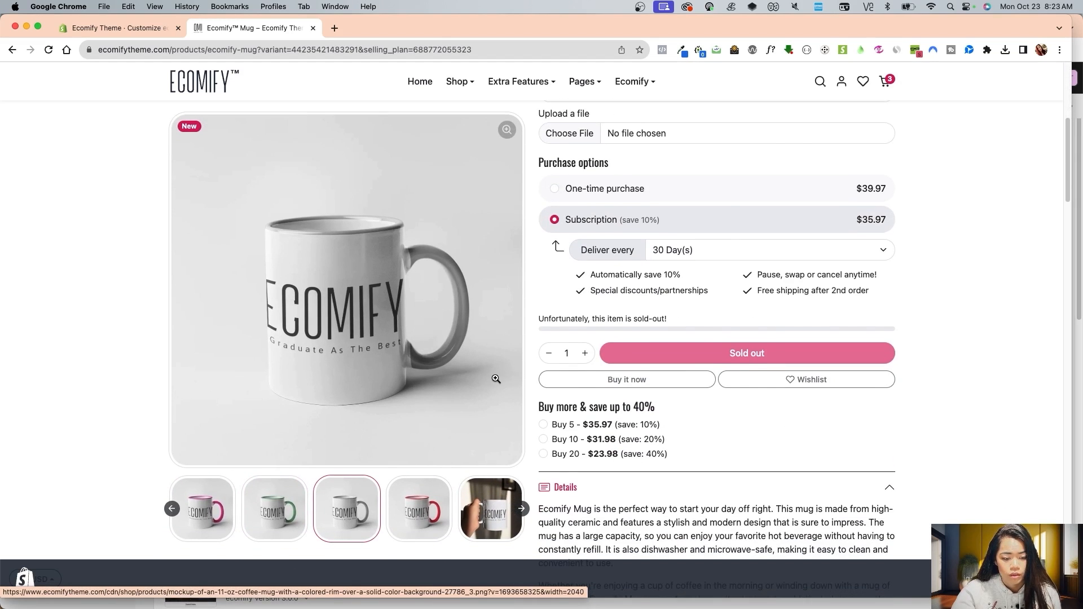
{"action": "scroll", "scroll_direction": "down", "scroll_amount": 3}
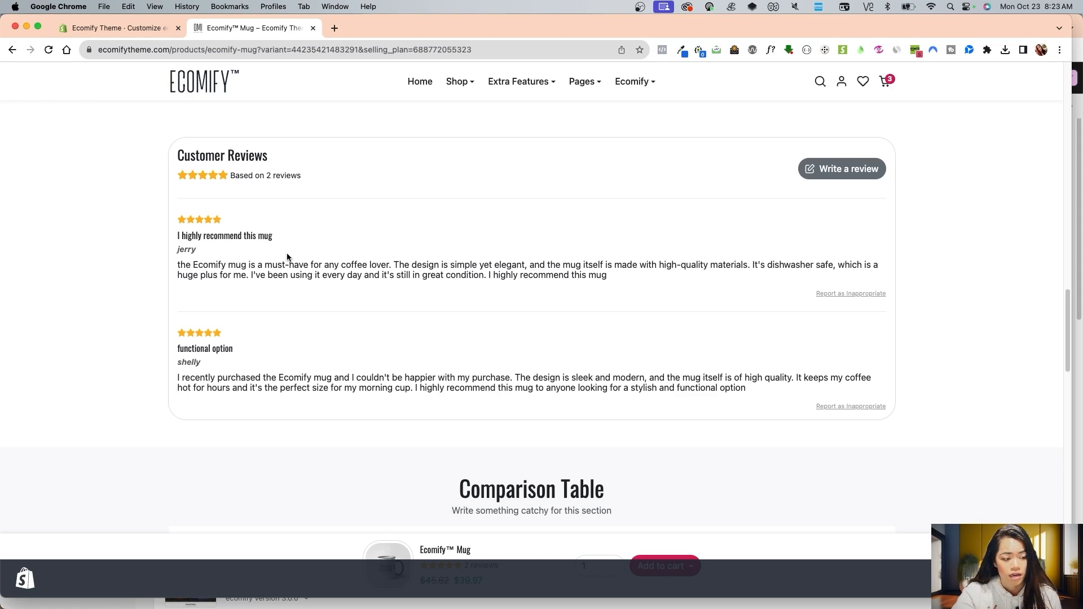
{"action": "mouse_move", "coordinate": [294, 266]}
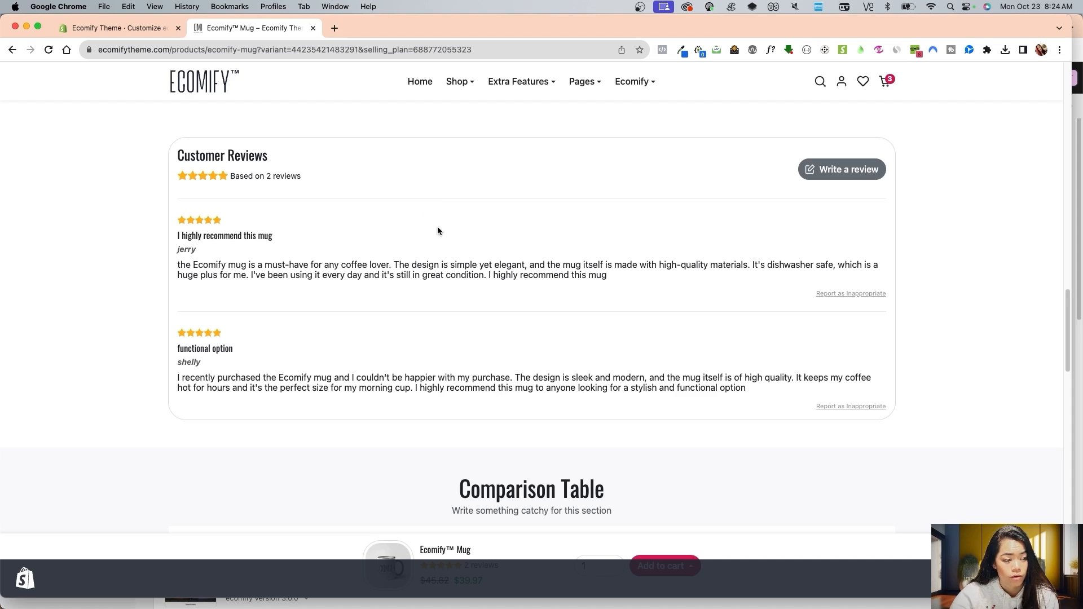
{"action": "scroll", "scroll_direction": "down", "scroll_amount": 3}
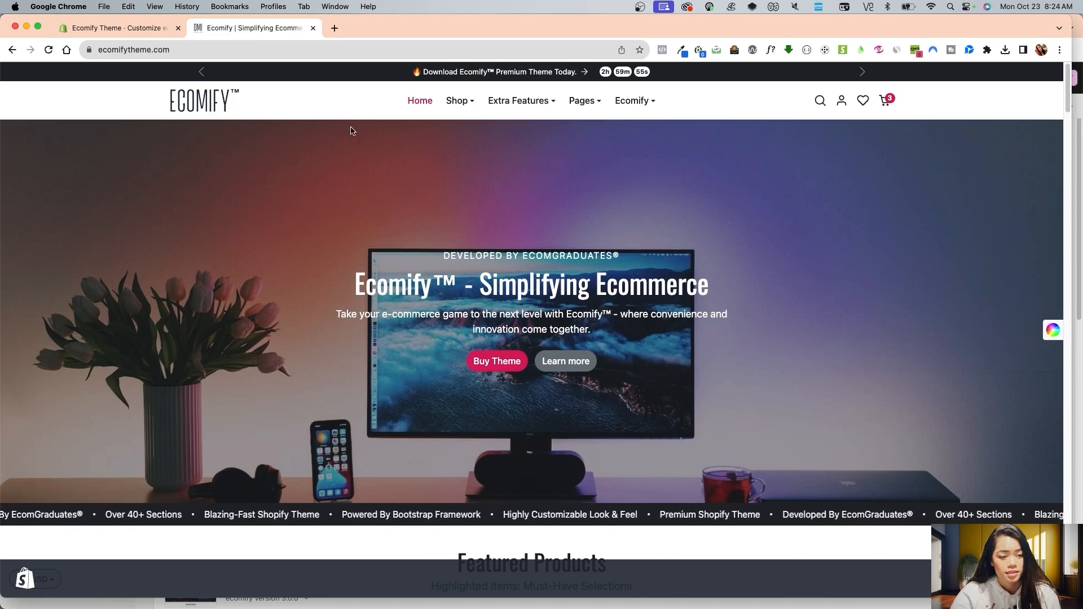
Return to the theme editor's home outline, then switch to the Version 3.0 change log
{"action": "left_click", "coordinate": [118, 28]}
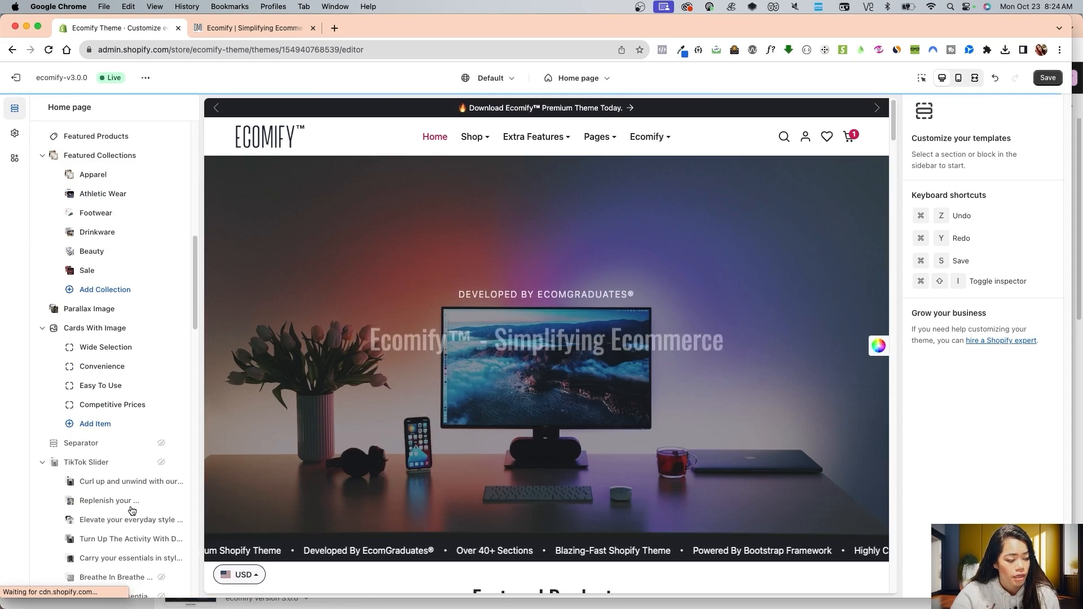
{"action": "left_click", "coordinate": [84, 454]}
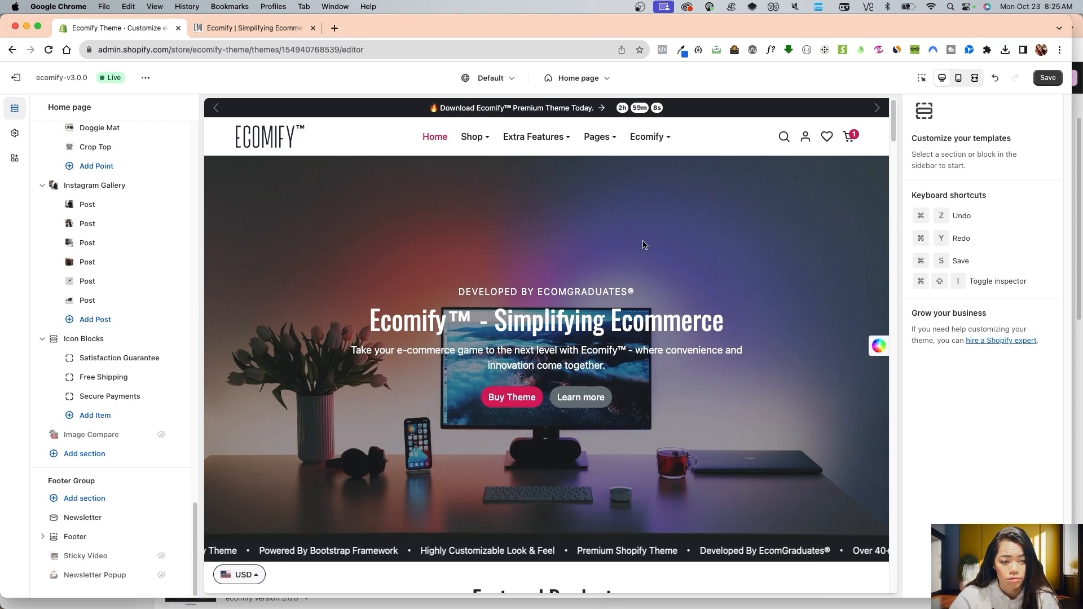
{"action": "mouse_move", "coordinate": [656, 234]}
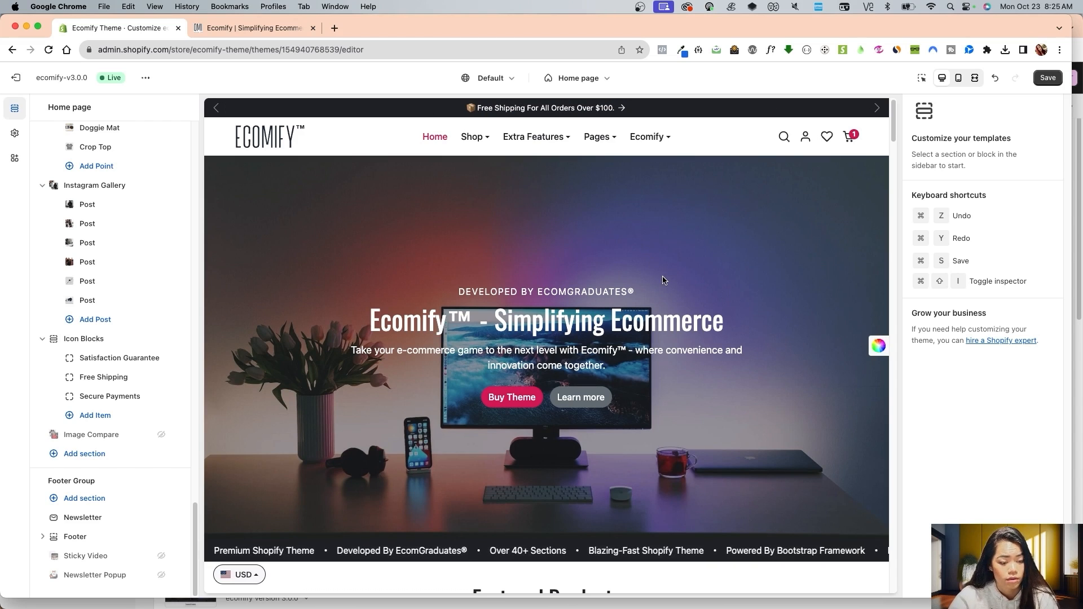
{"action": "left_click", "coordinate": [334, 28]}
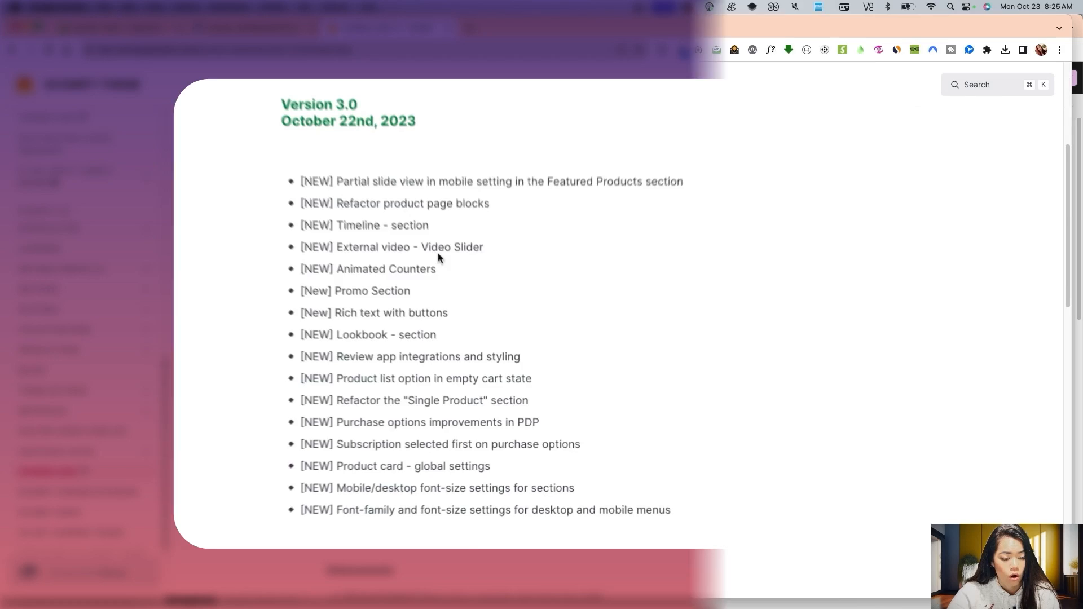
Scroll the Version 3.0 change log down to the Enhancements list
{"action": "scroll", "scroll_direction": "down", "scroll_amount": 3}
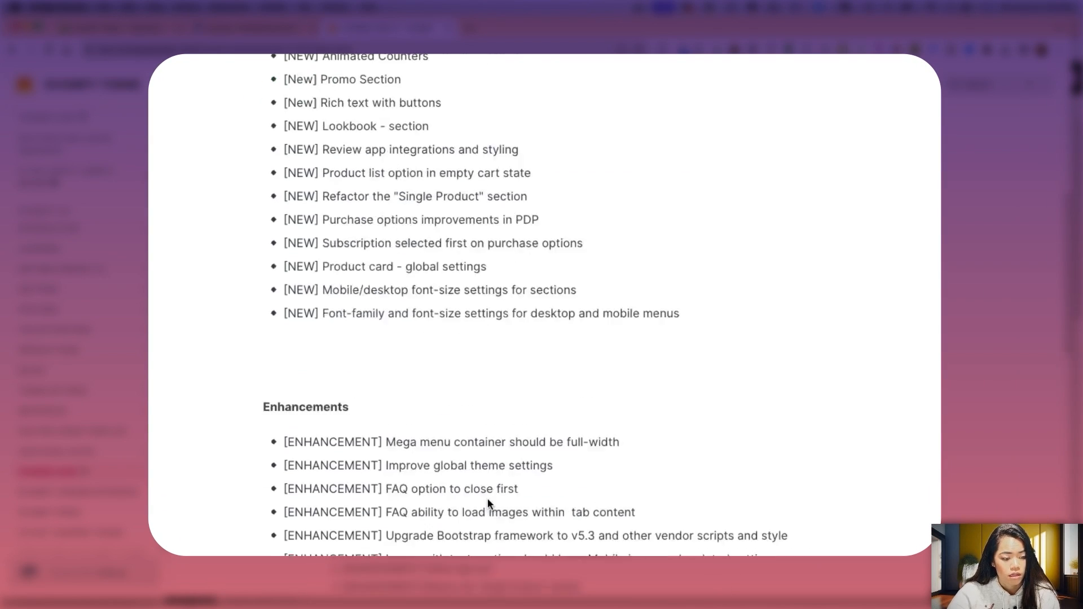
{"action": "scroll", "scroll_direction": "down", "scroll_amount": 3}
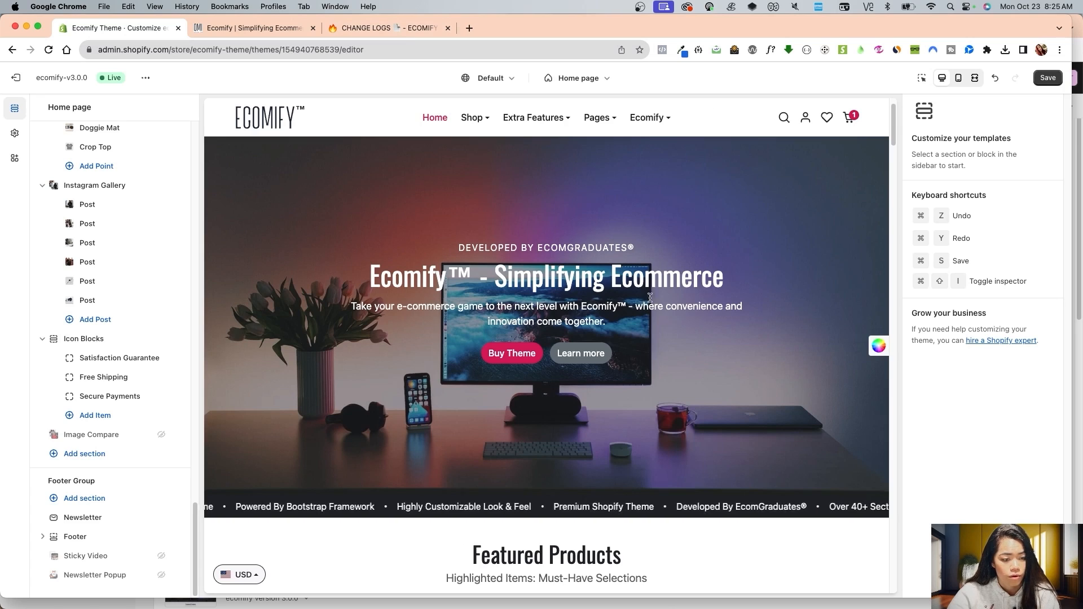
{"action": "scroll", "scroll_direction": "down", "scroll_amount": 3}
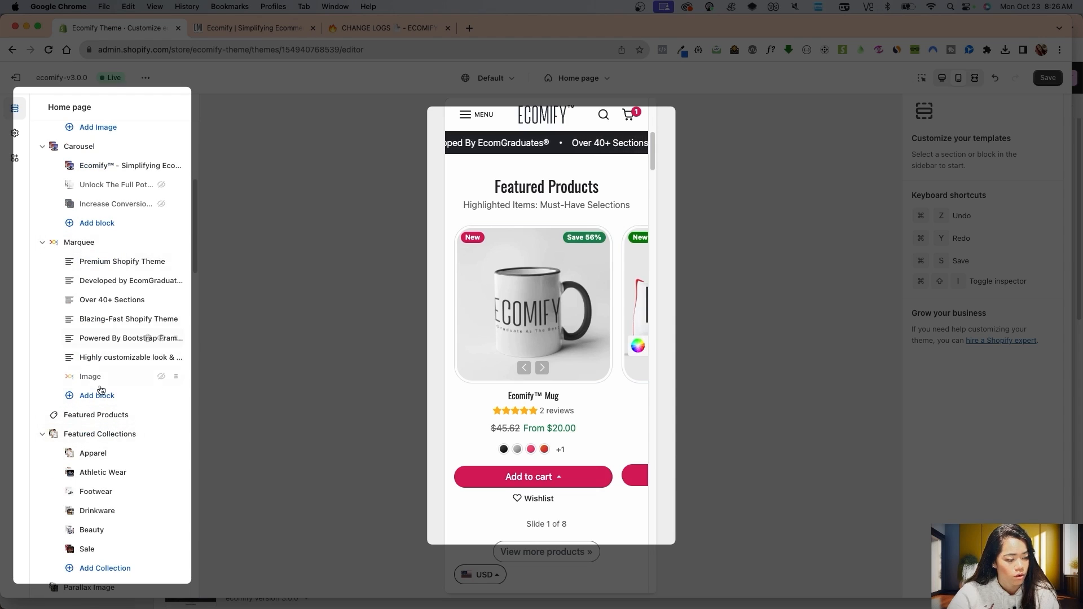
In Featured Products, try partial slides and two items per slide, then revert both
{"action": "left_click", "coordinate": [96, 415]}
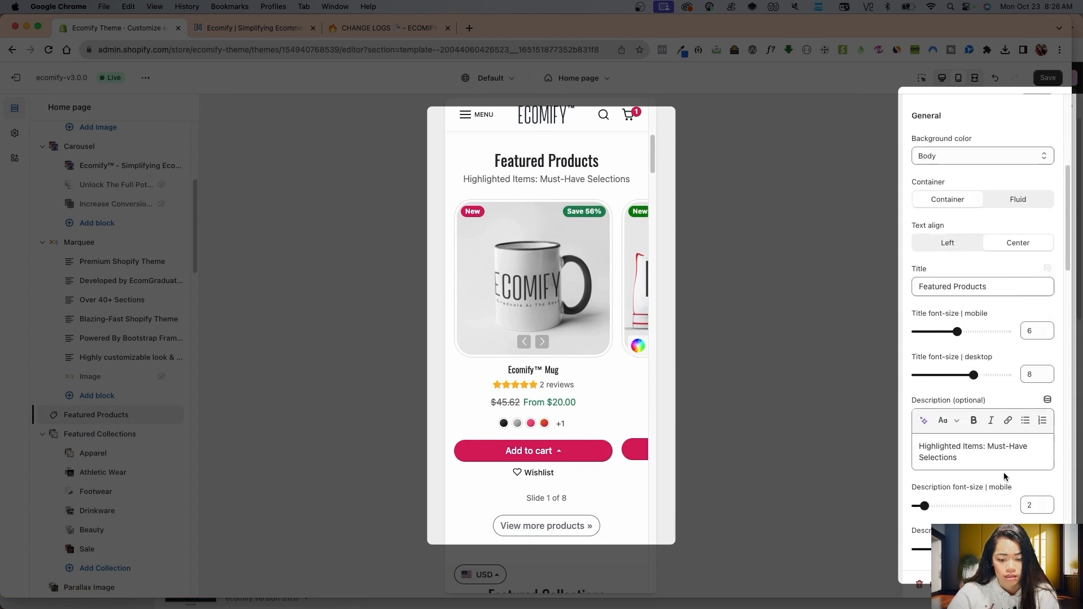
{"action": "scroll", "scroll_direction": "down", "scroll_amount": 3}
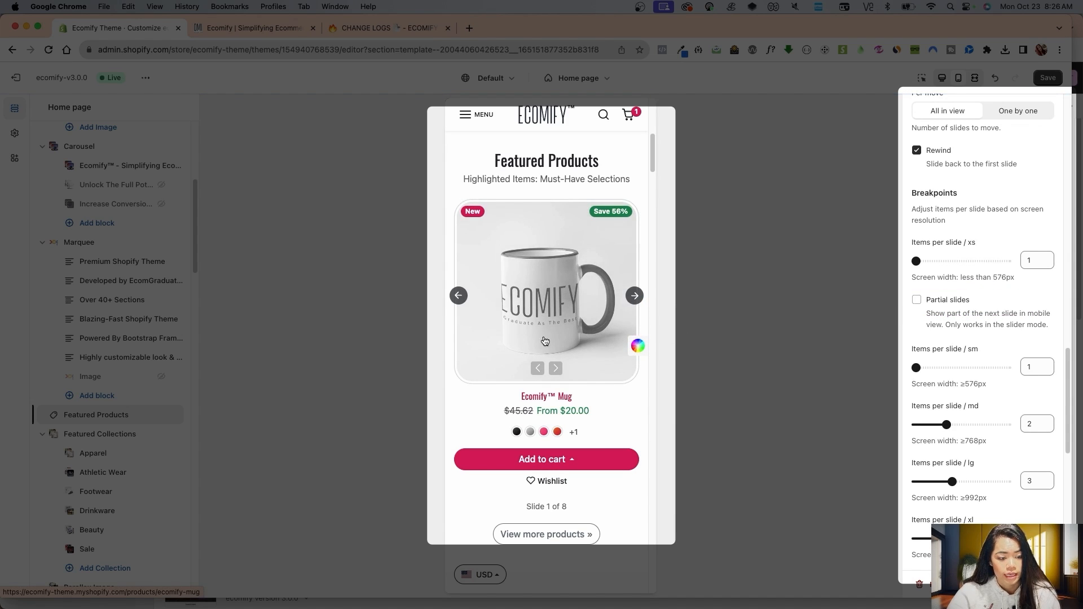
{"action": "left_click", "coordinate": [916, 299]}
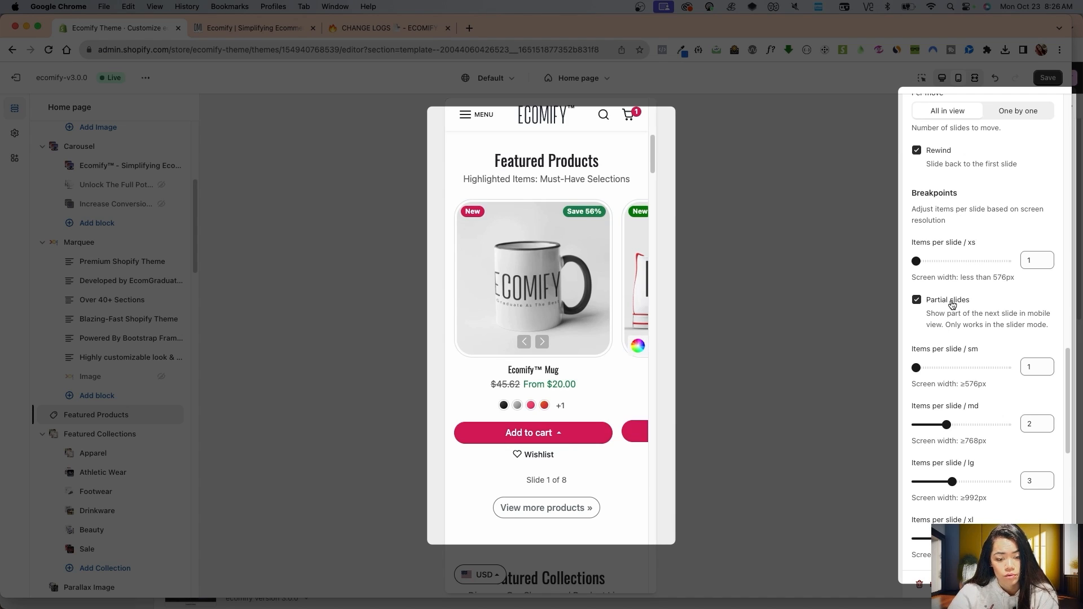
{"action": "left_click_drag", "start_coordinate": [916, 260], "coordinate": [960, 260]}
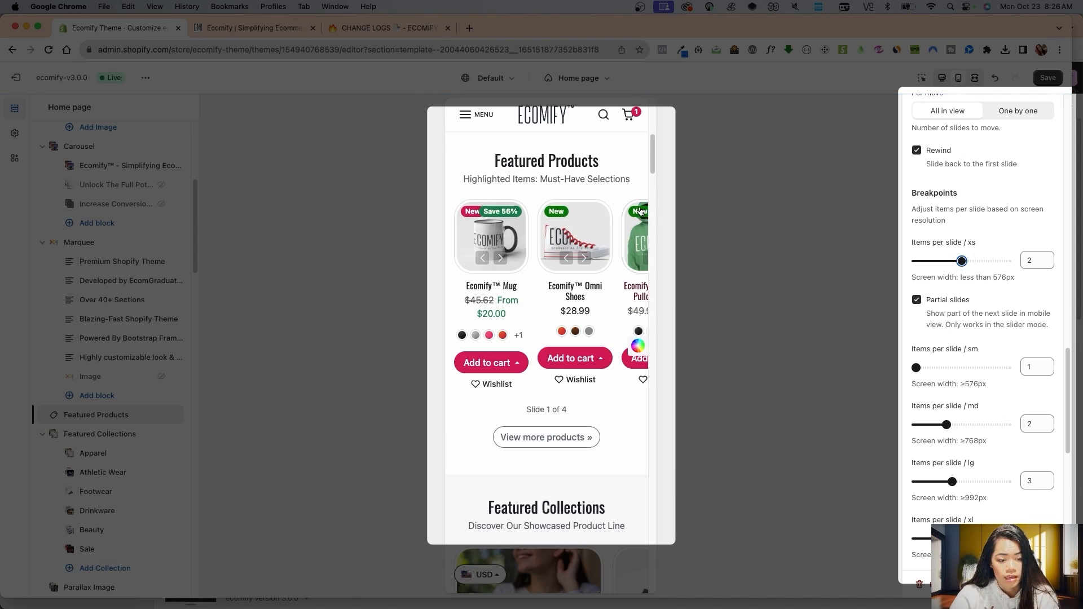
{"action": "mouse_move", "coordinate": [980, 266]}
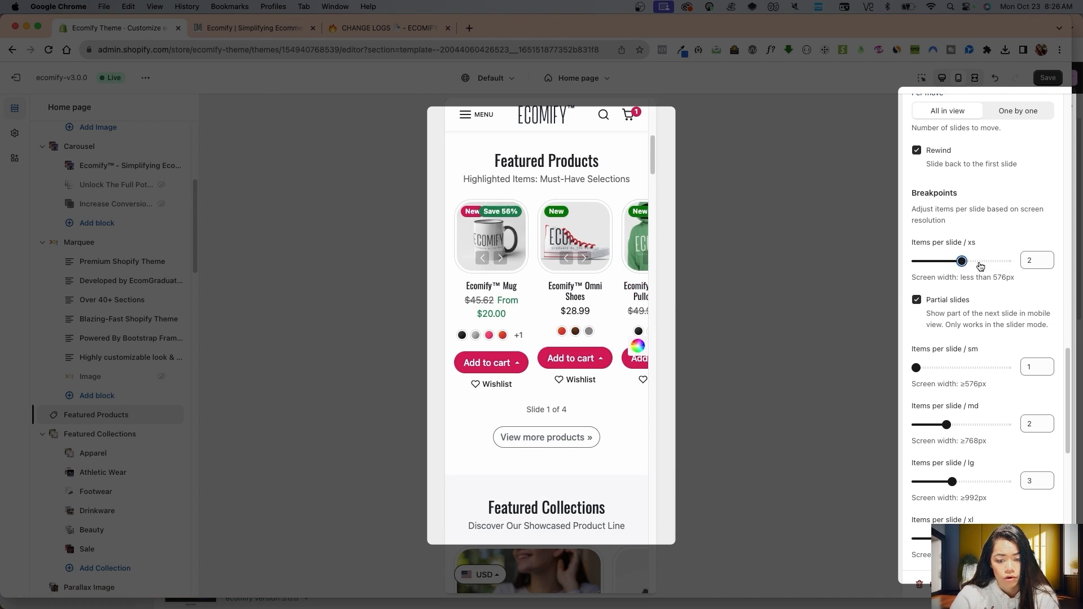
{"action": "left_click_drag", "start_coordinate": [960, 261], "coordinate": [915, 261]}
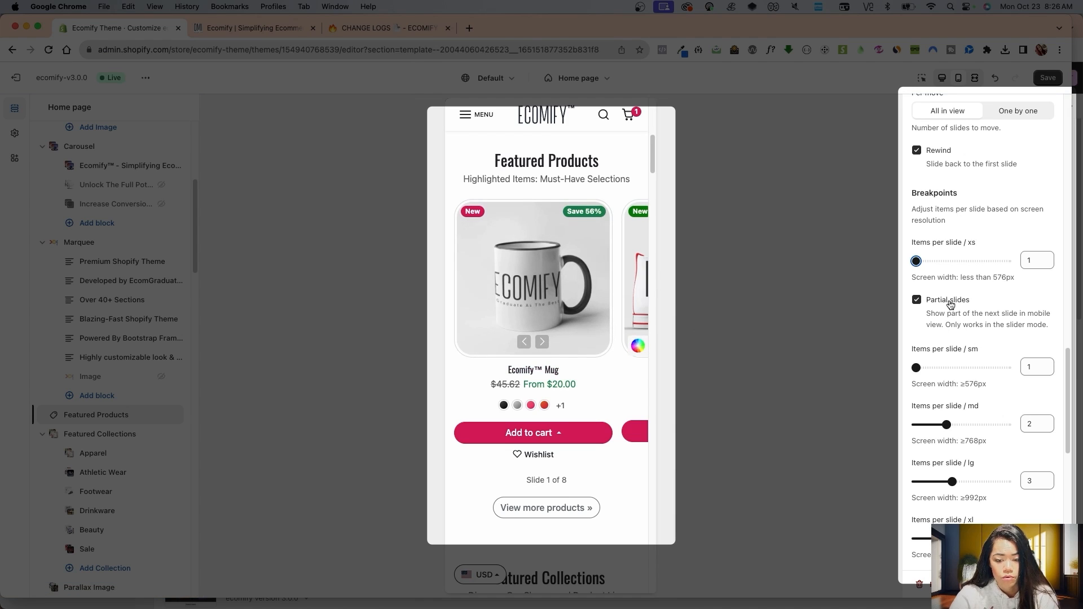
{"action": "left_click", "coordinate": [916, 300]}
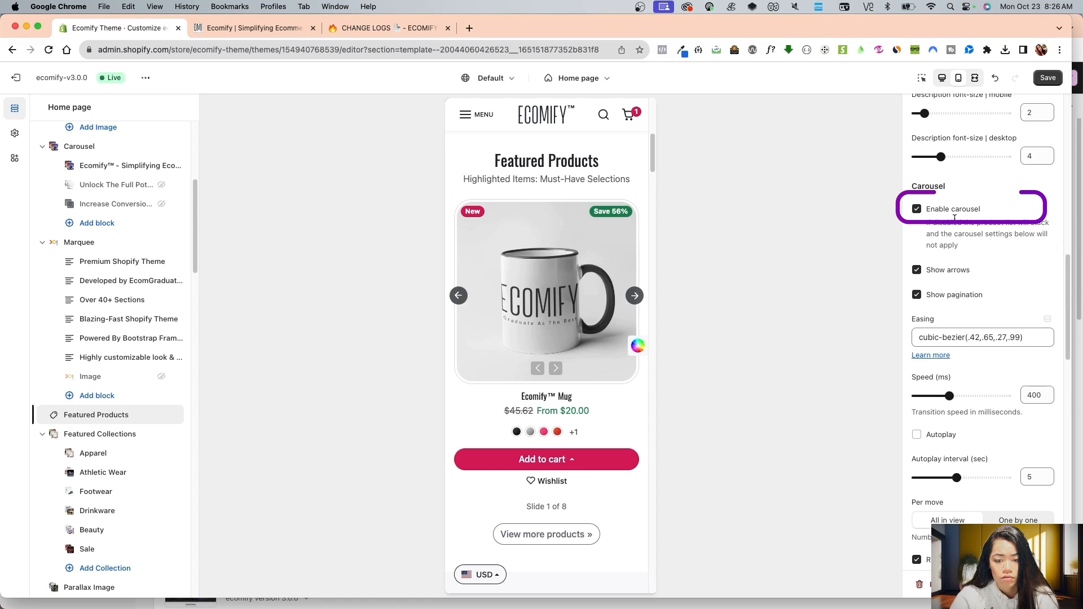
Turn the product carousel off and back on, and review the preview
{"action": "left_click", "coordinate": [916, 209]}
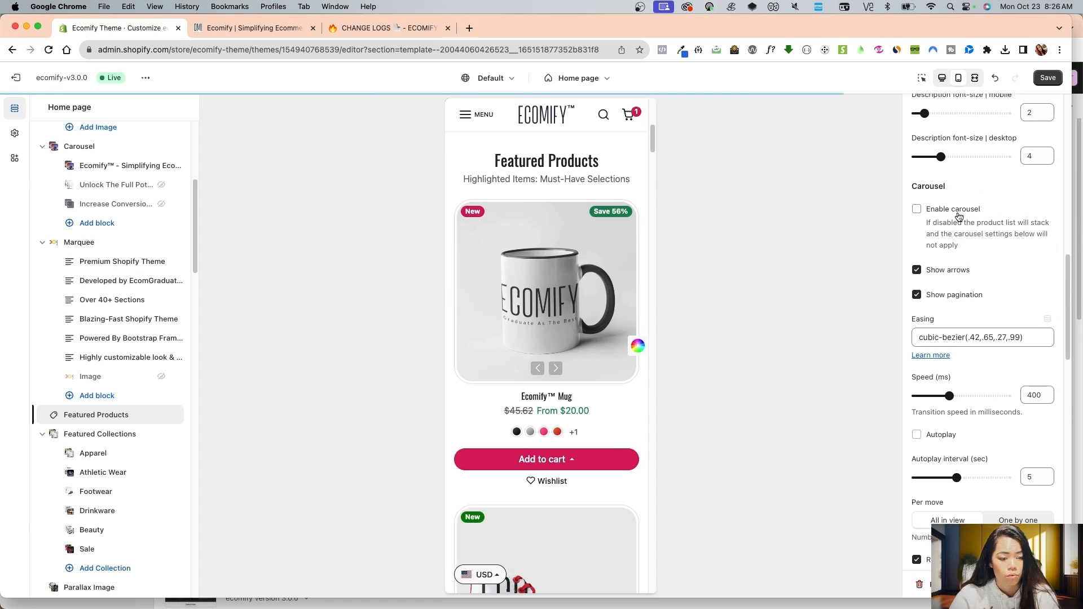
{"action": "left_click", "coordinate": [916, 209]}
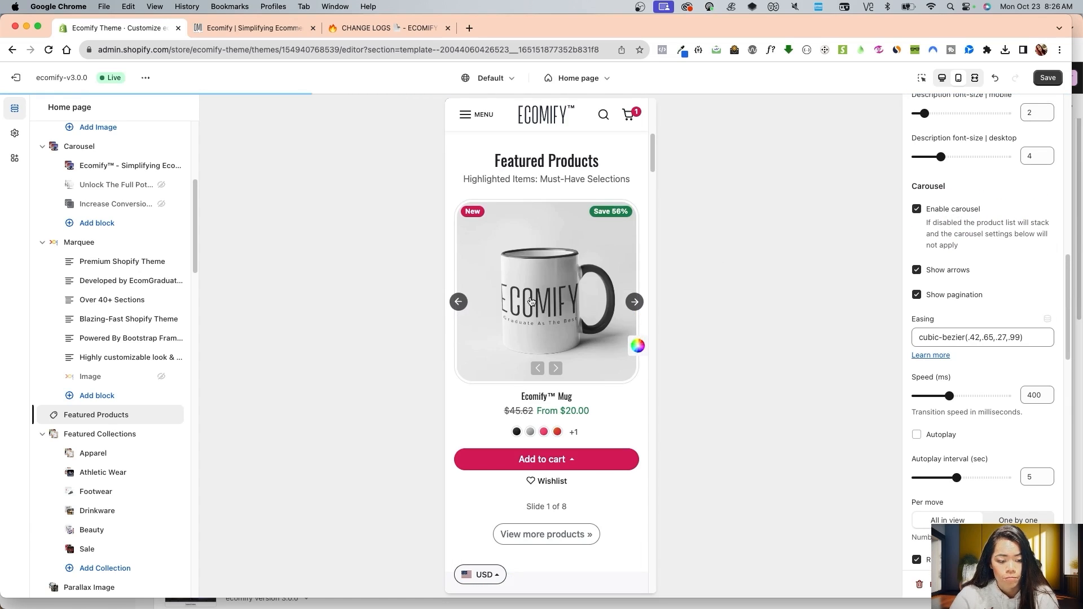
{"action": "scroll", "scroll_direction": "up", "scroll_amount": 3}
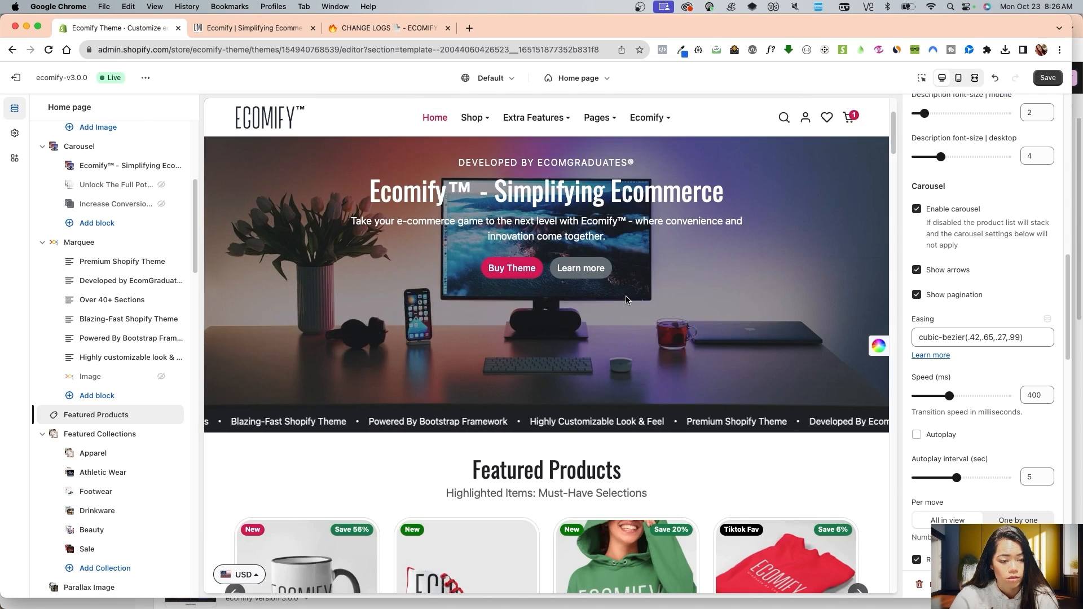
{"action": "scroll", "scroll_direction": "down", "scroll_amount": 3}
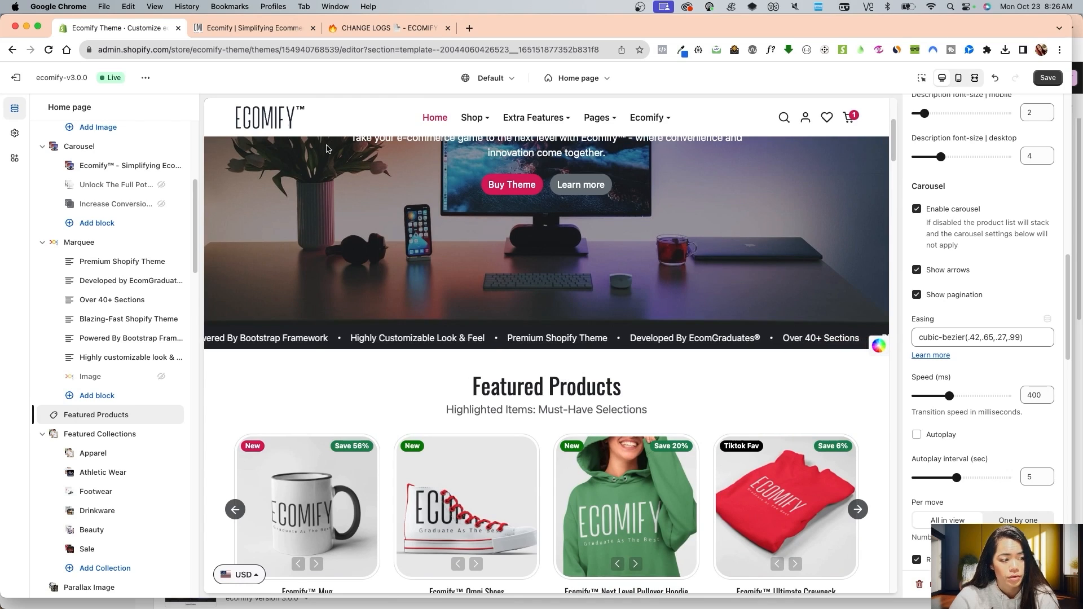
{"action": "scroll", "scroll_direction": "down", "scroll_amount": 3}
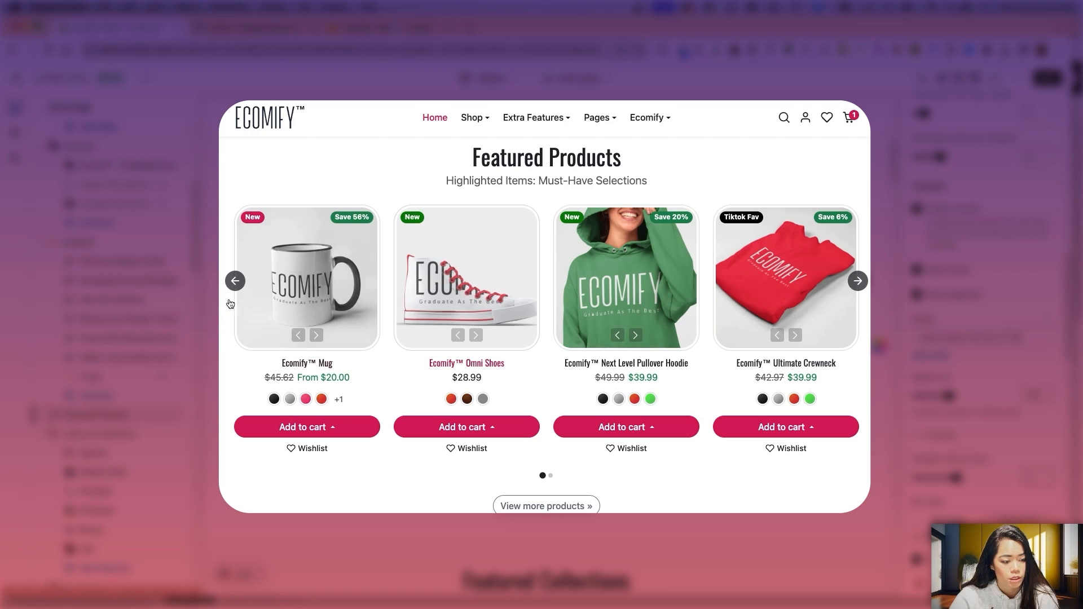
Set product card Image mode to Hover change and Image orientation to Portrait
{"action": "left_click", "coordinate": [14, 133]}
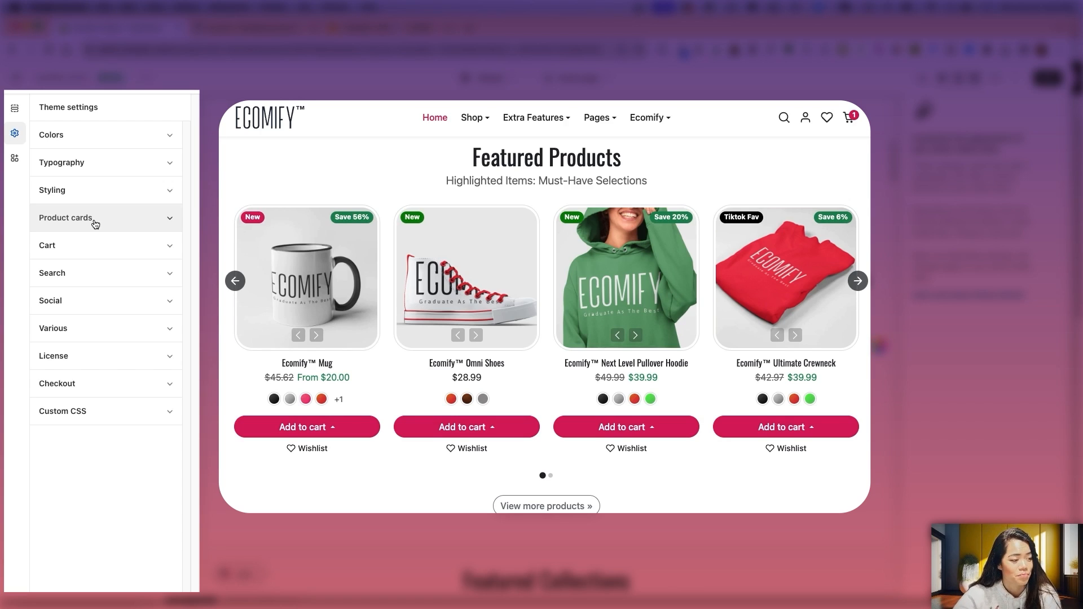
{"action": "left_click", "coordinate": [66, 218]}
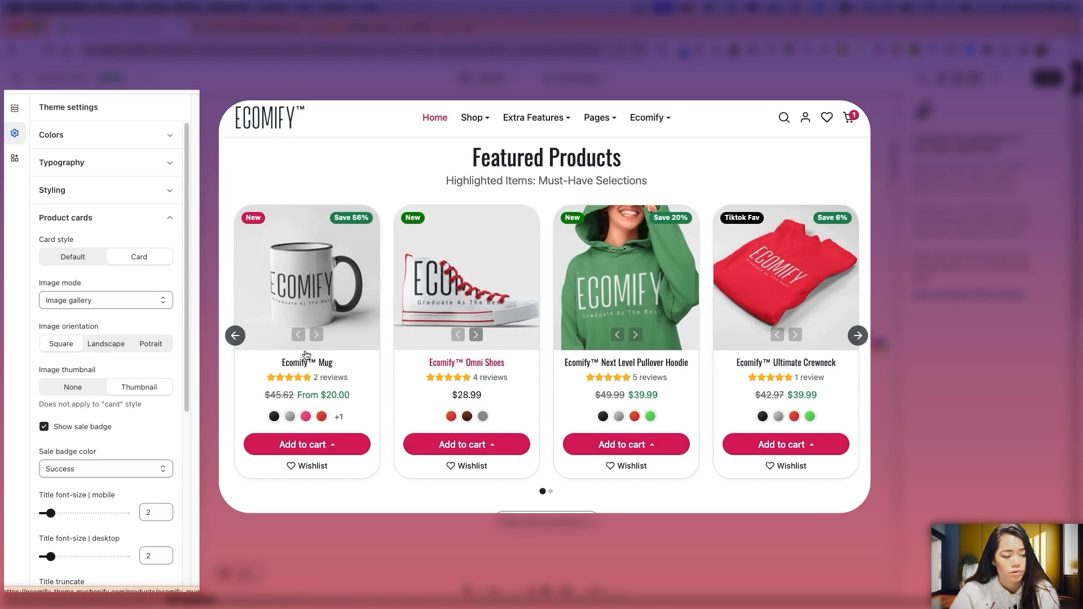
{"action": "left_click", "coordinate": [105, 300]}
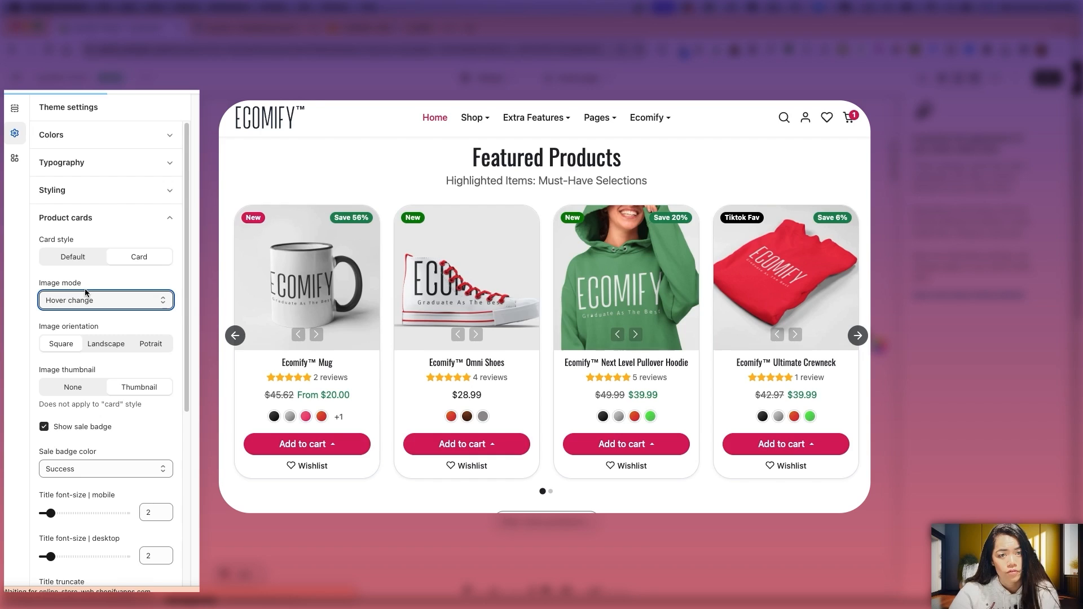
{"action": "mouse_move", "coordinate": [245, 289]}
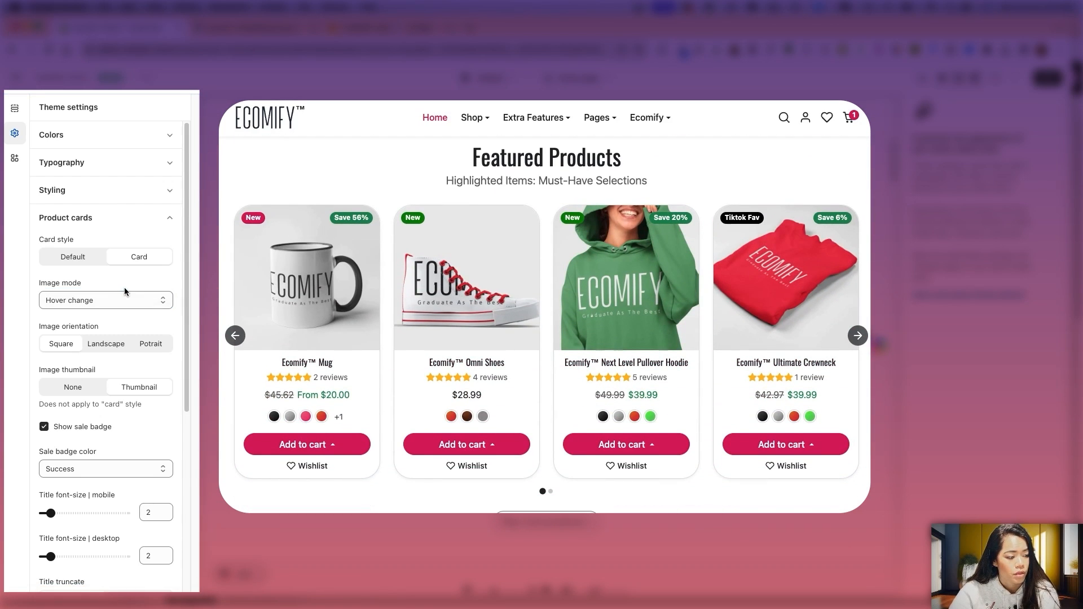
{"action": "left_click", "coordinate": [105, 300]}
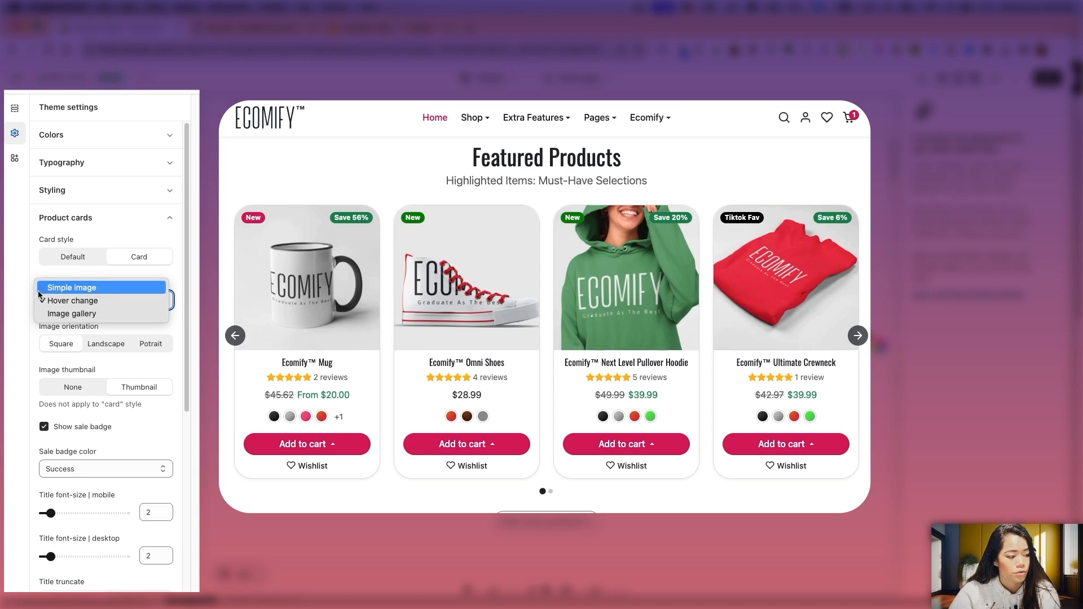
{"action": "left_click", "coordinate": [72, 300]}
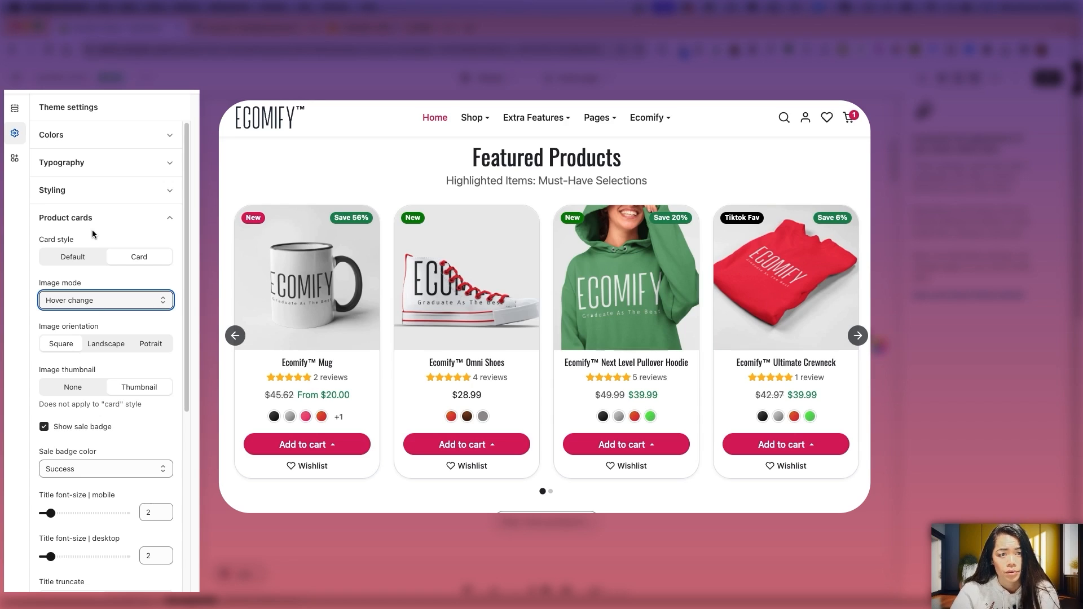
{"action": "mouse_move", "coordinate": [81, 353]}
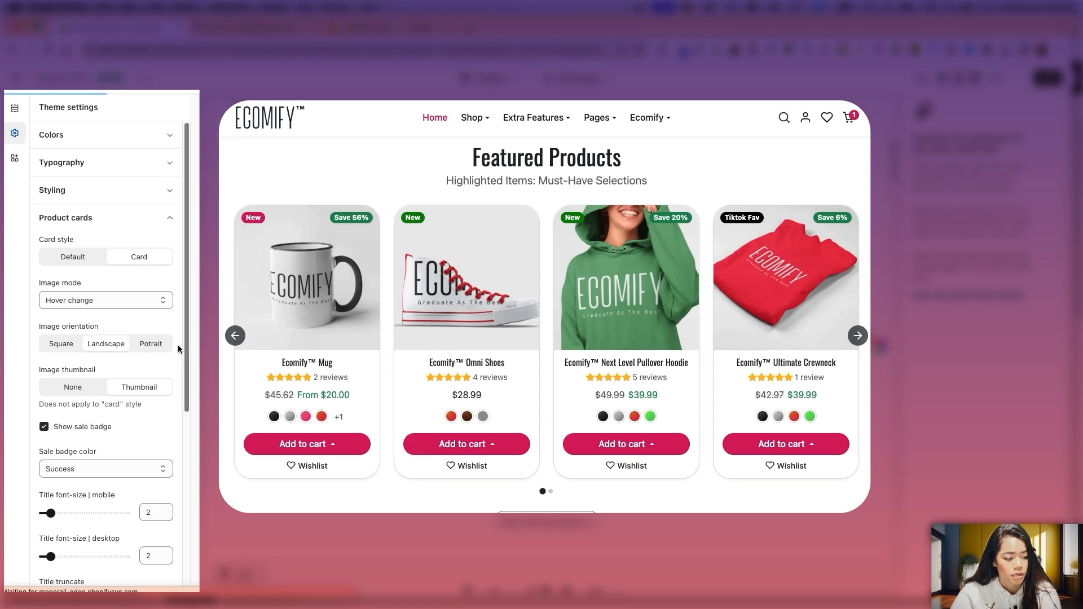
{"action": "left_click", "coordinate": [151, 343]}
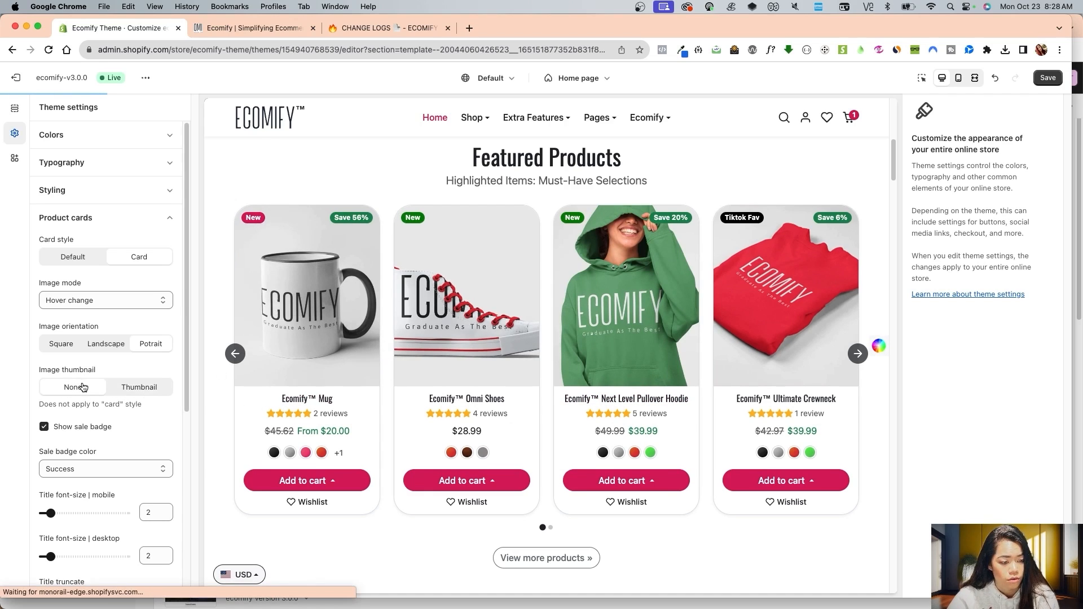
{"action": "scroll", "scroll_direction": "down", "scroll_amount": 3}
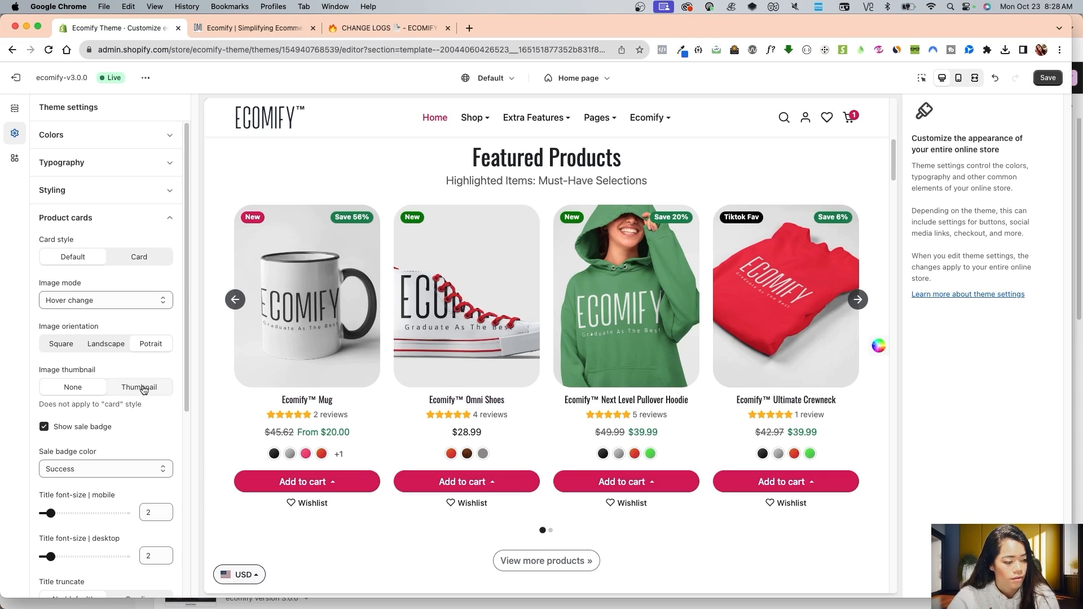
{"action": "left_click", "coordinate": [139, 386]}
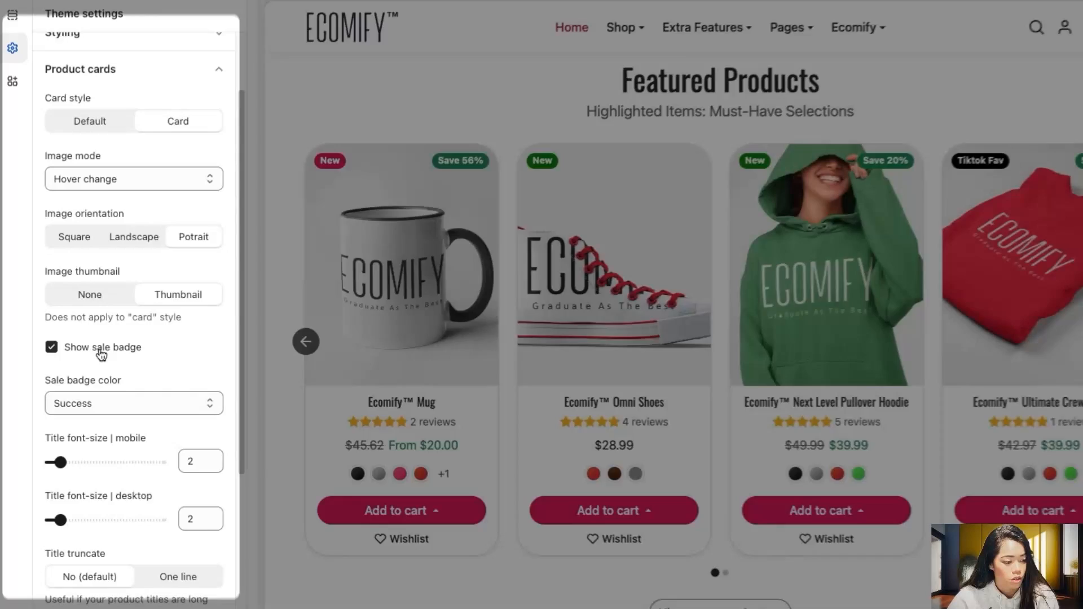
{"action": "left_click", "coordinate": [134, 404]}
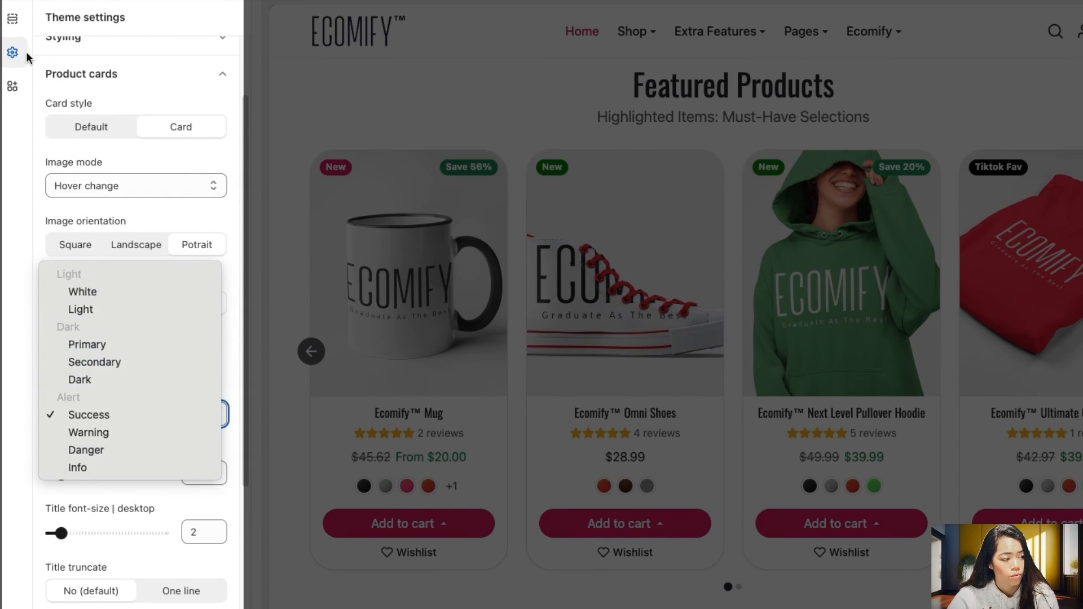
{"action": "left_click", "coordinate": [88, 415]}
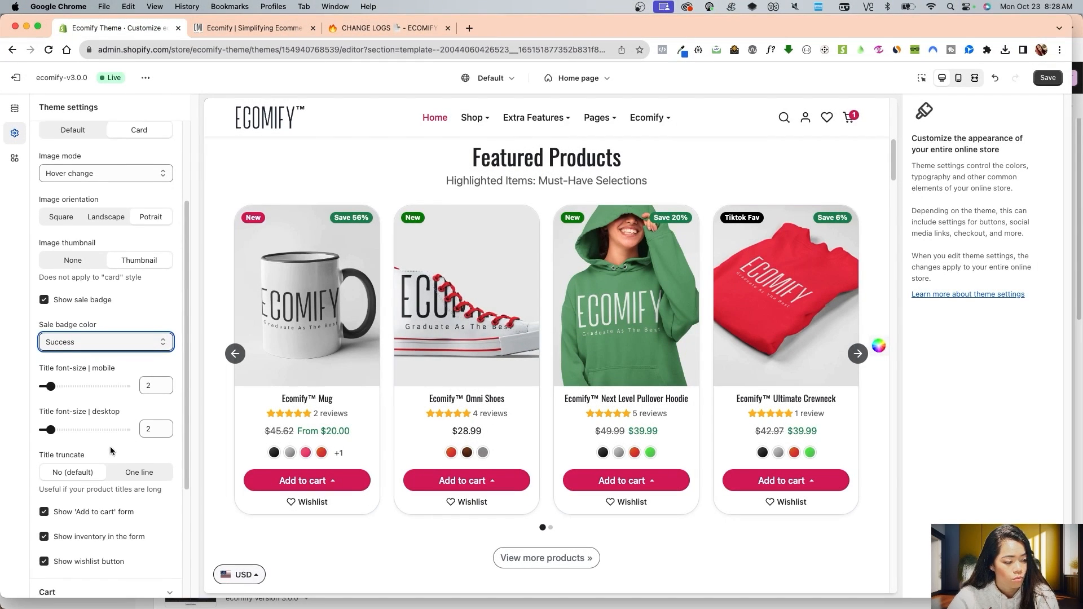
Drag the desktop title font-size slider up to 6, then down to 3
{"action": "scroll", "scroll_direction": "down", "scroll_amount": 3}
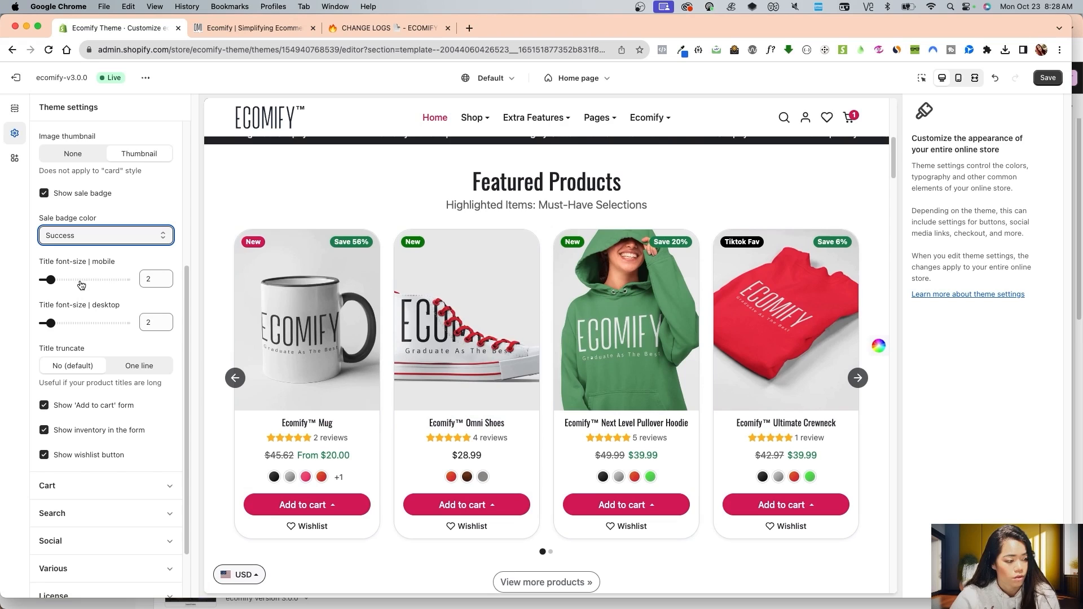
{"action": "left_click_drag", "start_coordinate": [50, 323], "coordinate": [79, 323]}
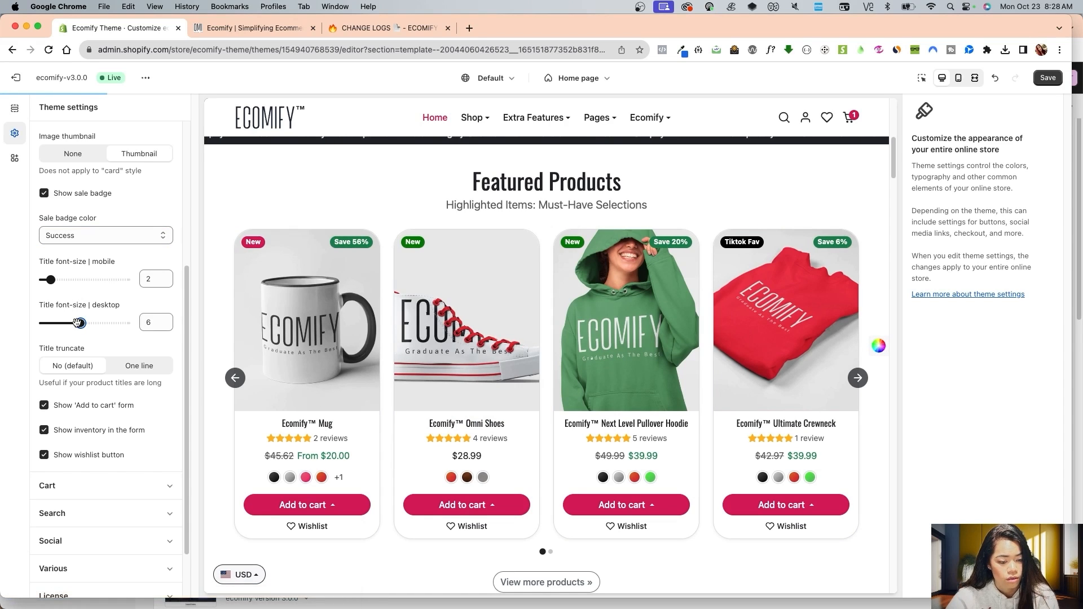
{"action": "left_click_drag", "start_coordinate": [74, 322], "coordinate": [80, 322]}
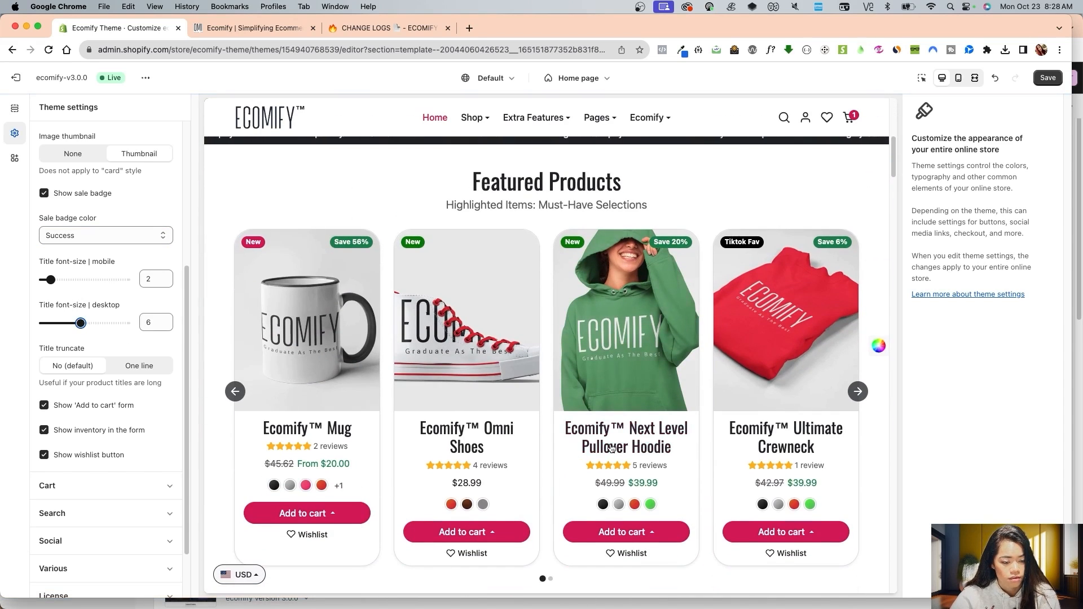
{"action": "mouse_move", "coordinate": [101, 331]}
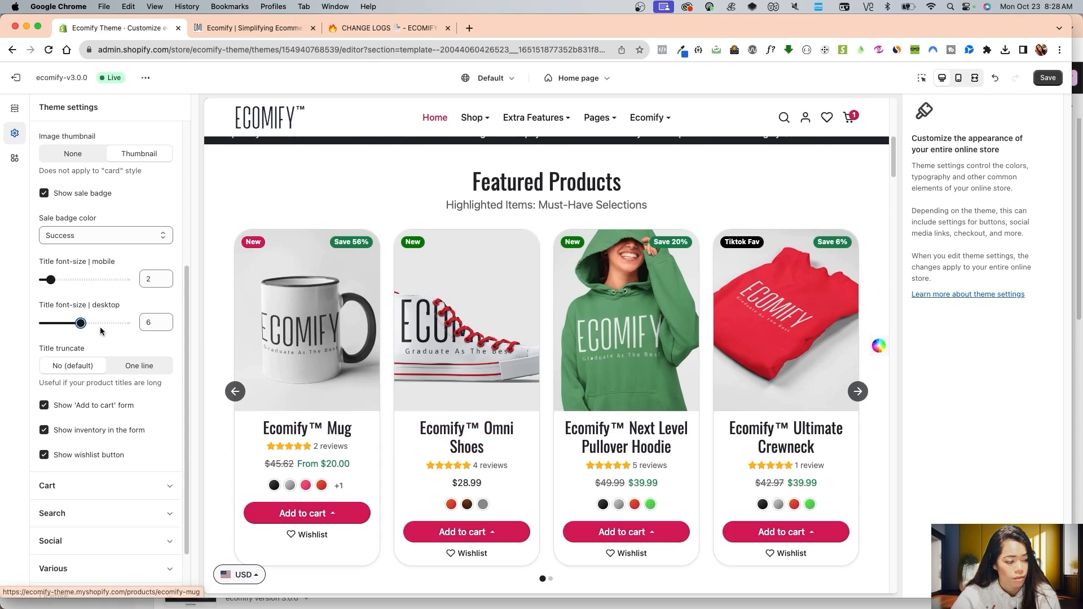
{"action": "left_click_drag", "start_coordinate": [80, 322], "coordinate": [58, 323]}
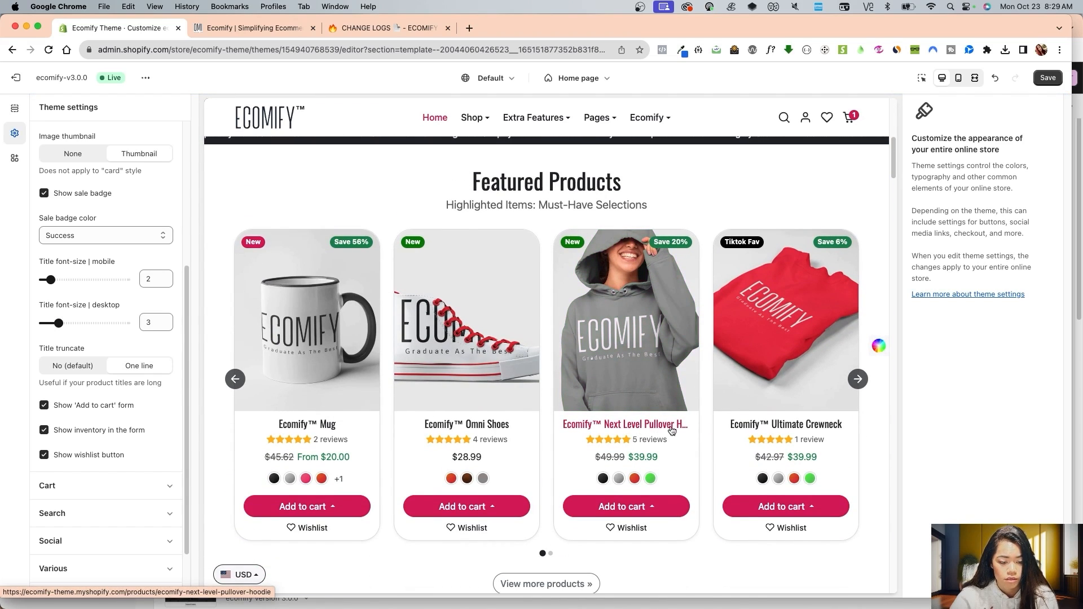
{"action": "mouse_move", "coordinate": [682, 428]}
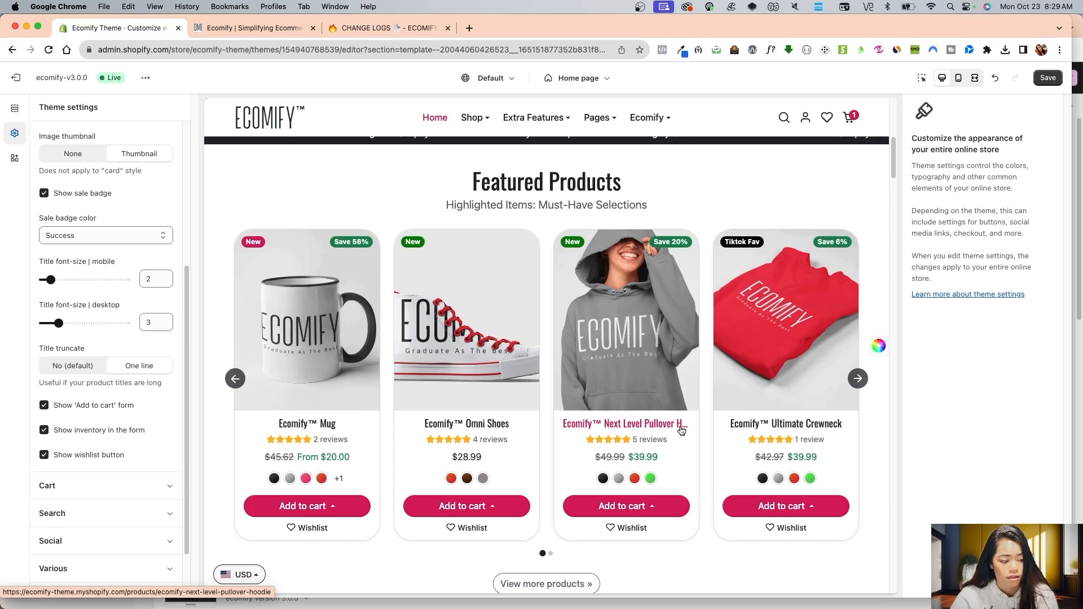
Uncheck 'Show inventory in the form' and 'Show wishlist button' in Product cards settings
{"action": "left_click", "coordinate": [44, 429]}
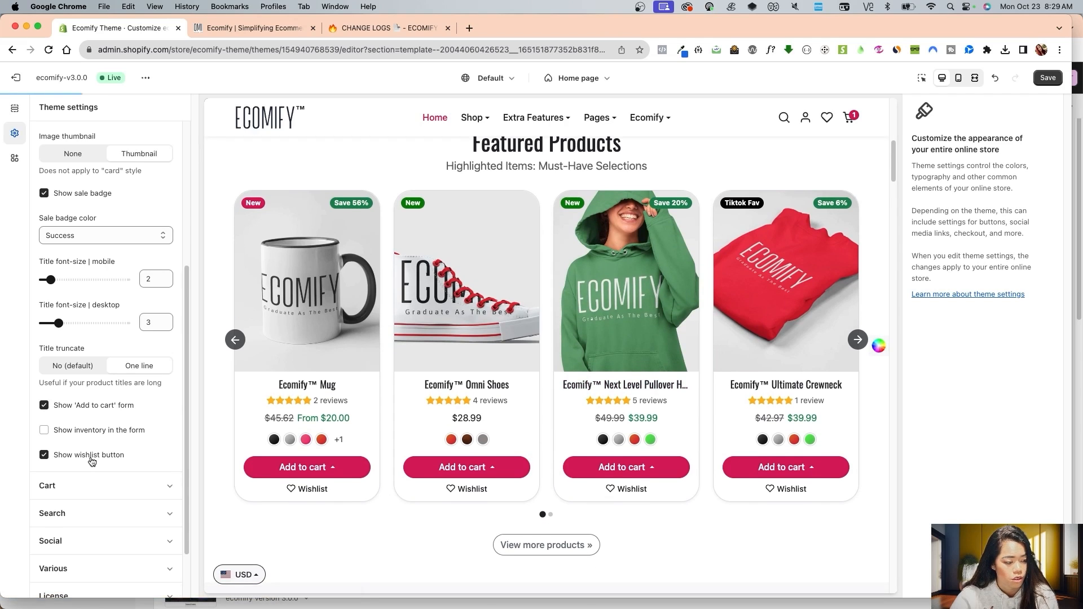
{"action": "left_click", "coordinate": [44, 455]}
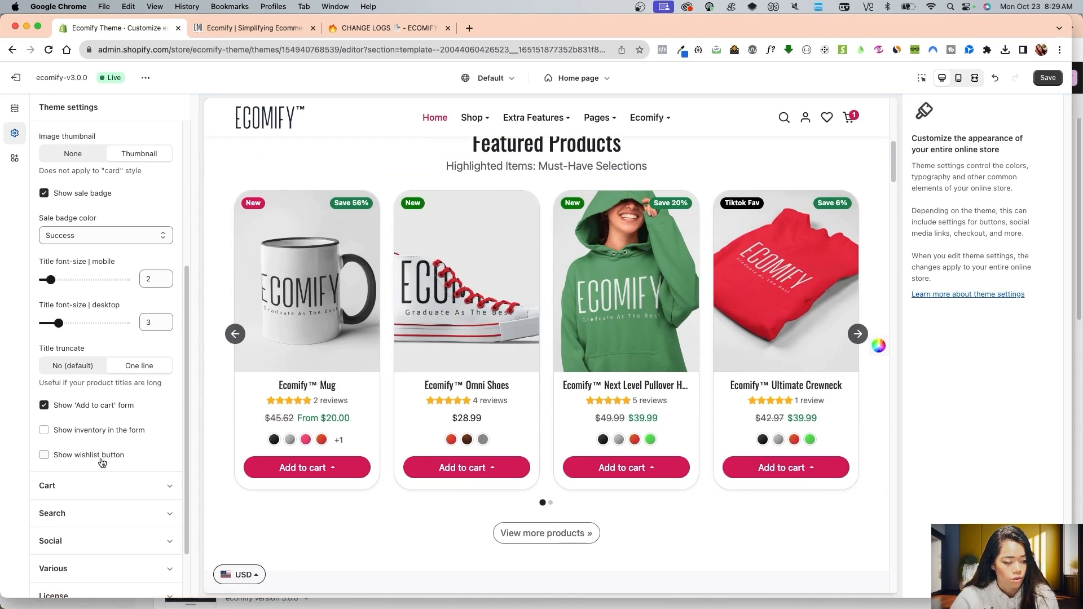
{"action": "left_click", "coordinate": [626, 467]}
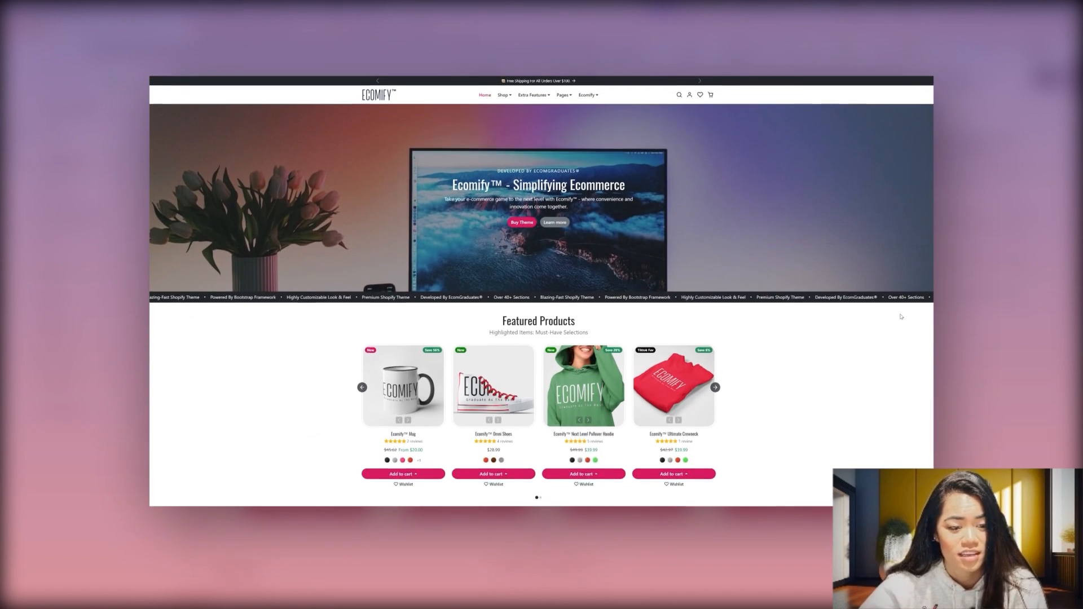
Scroll the homepage preview past featured collections and testimonials to the Look Book and Instagram sections
{"action": "scroll", "scroll_direction": "down", "scroll_amount": 3}
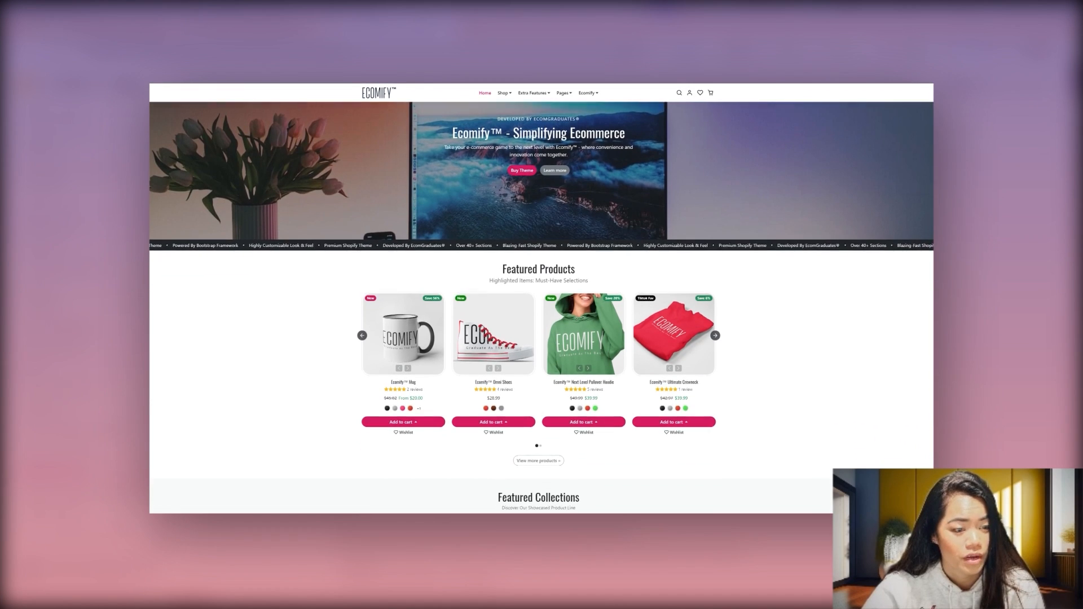
{"action": "scroll", "scroll_direction": "down", "scroll_amount": 3}
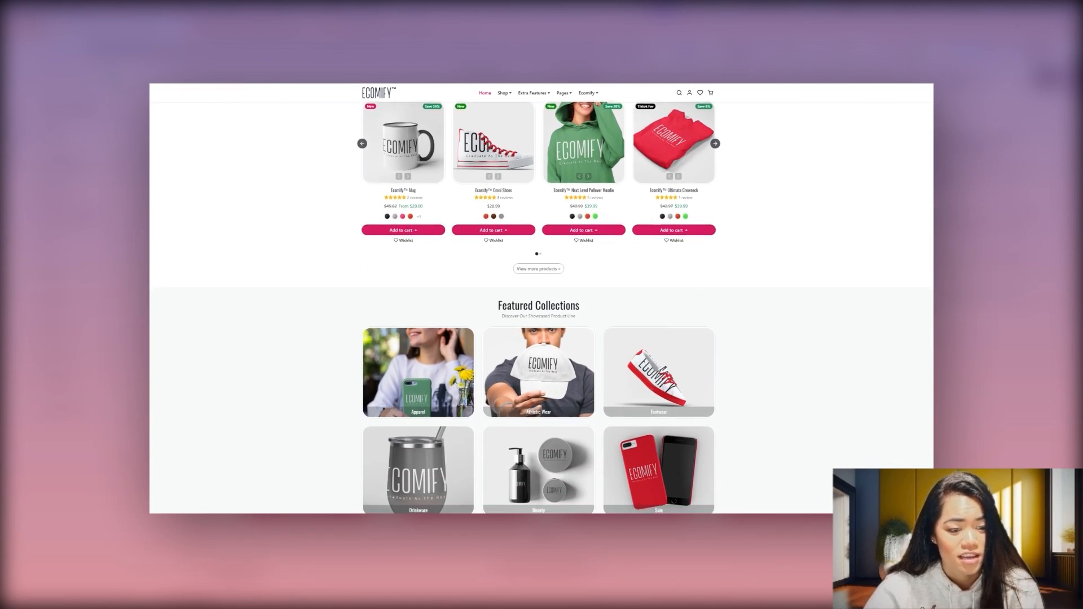
{"action": "scroll", "scroll_direction": "down", "scroll_amount": 3}
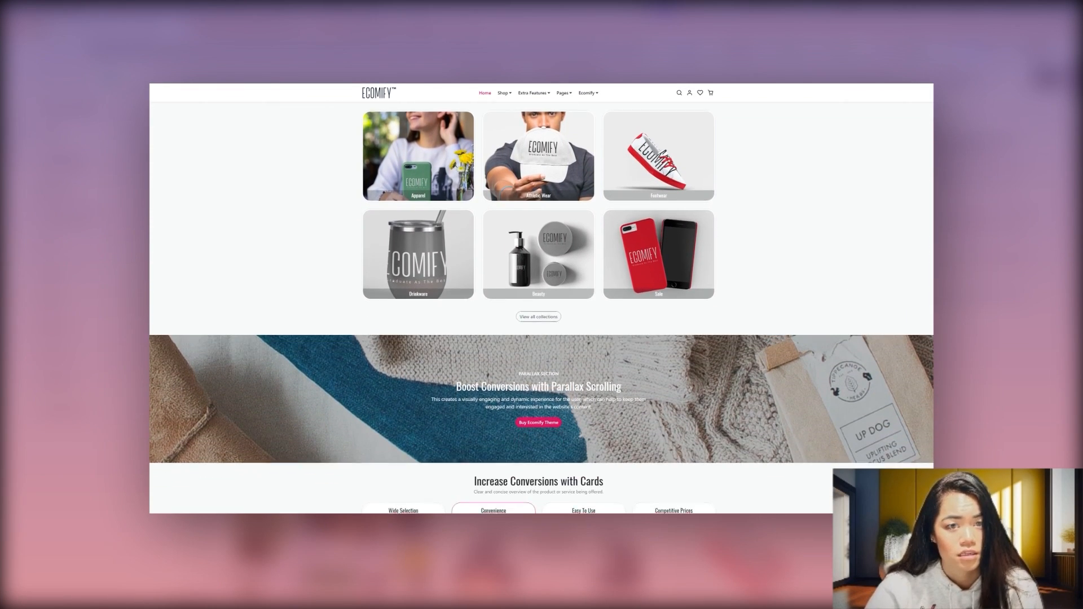
{"action": "scroll", "scroll_direction": "down", "scroll_amount": 3}
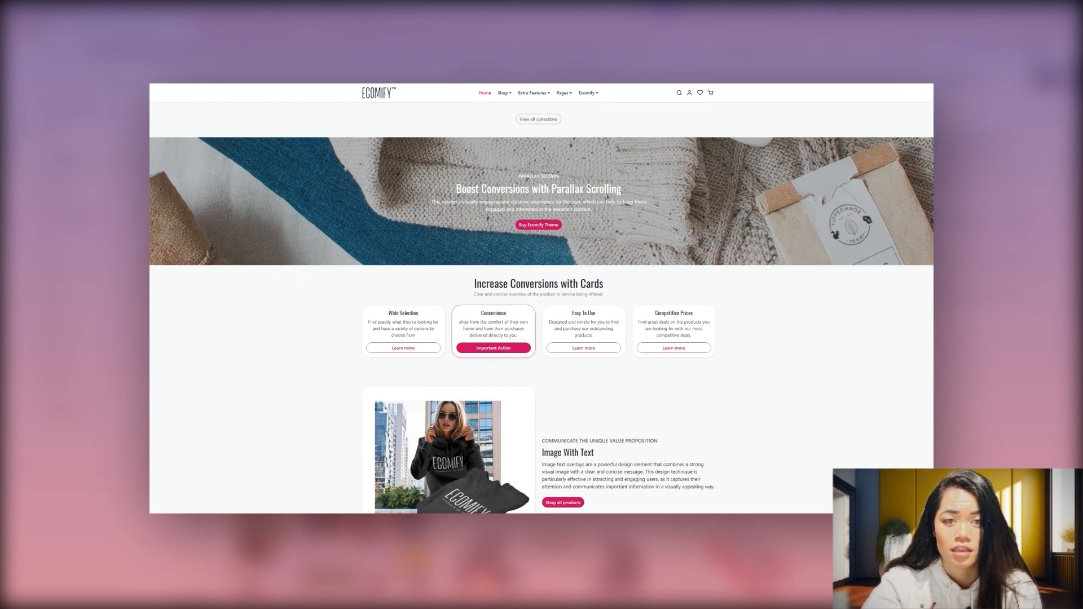
{"action": "scroll", "scroll_direction": "down", "scroll_amount": 3}
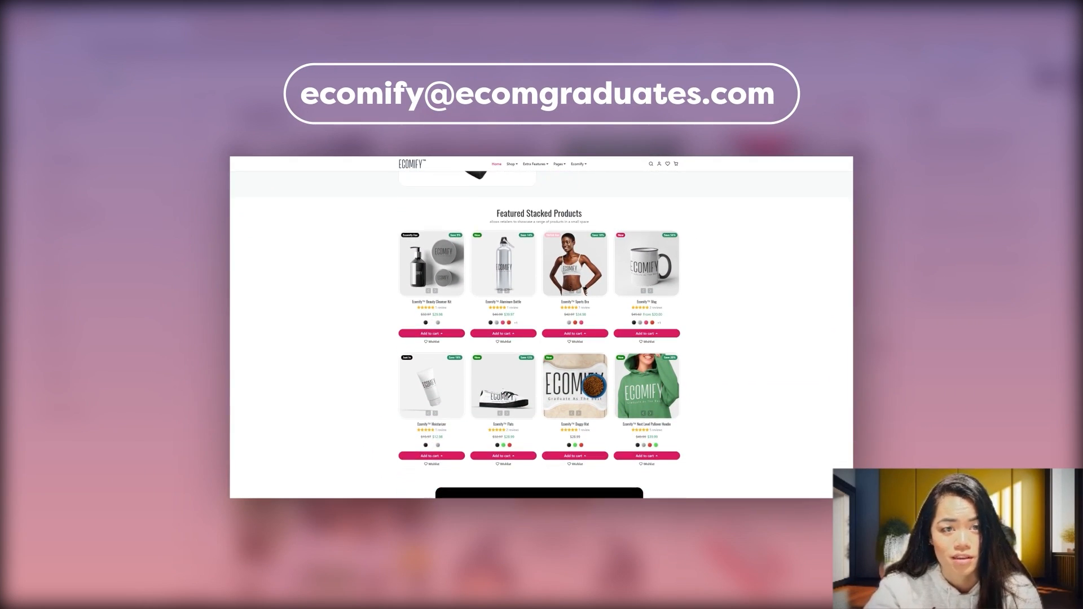
{"action": "scroll", "scroll_direction": "down", "scroll_amount": 3}
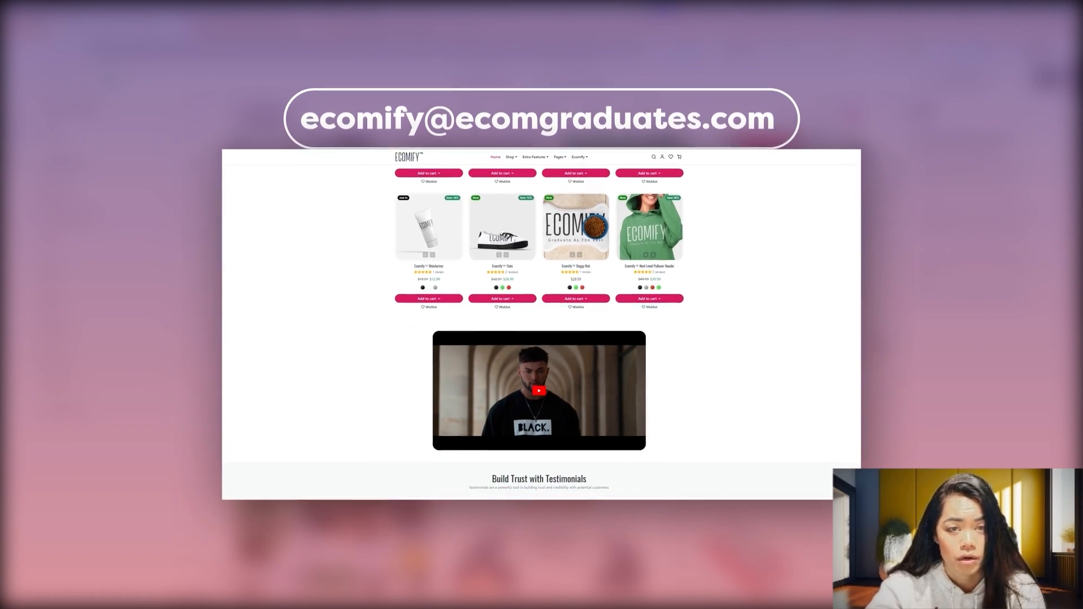
{"action": "scroll", "scroll_direction": "down", "scroll_amount": 3}
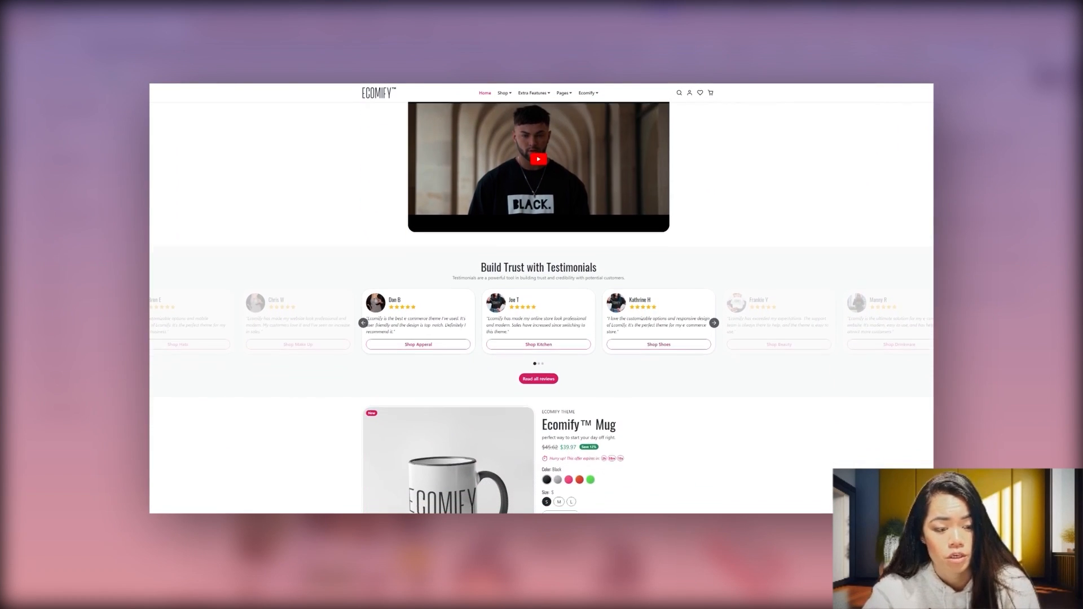
{"action": "scroll", "scroll_direction": "down", "scroll_amount": 3}
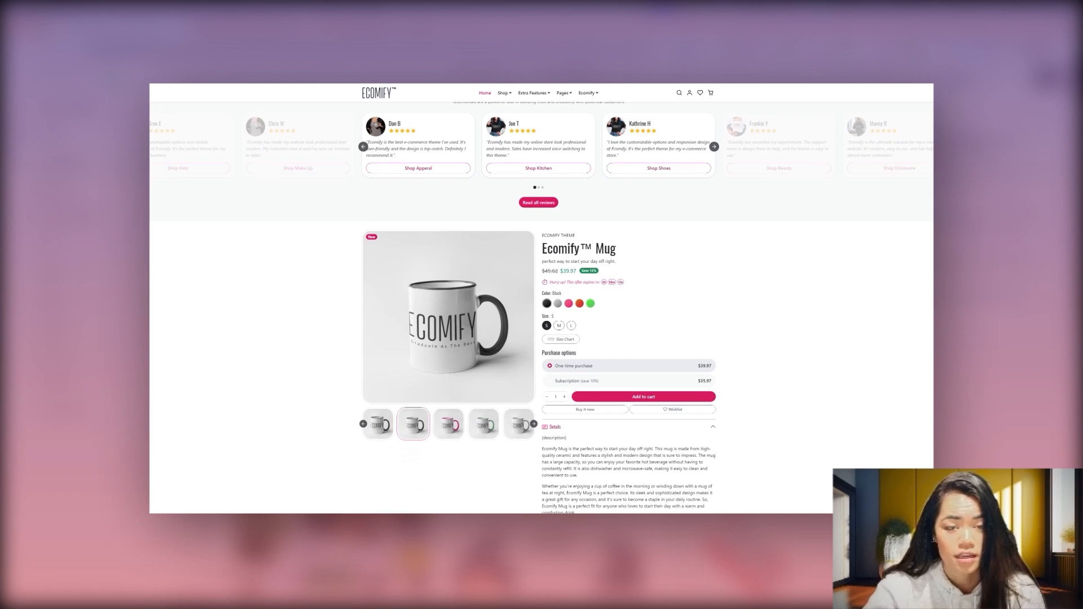
{"action": "scroll", "scroll_direction": "down", "scroll_amount": 3}
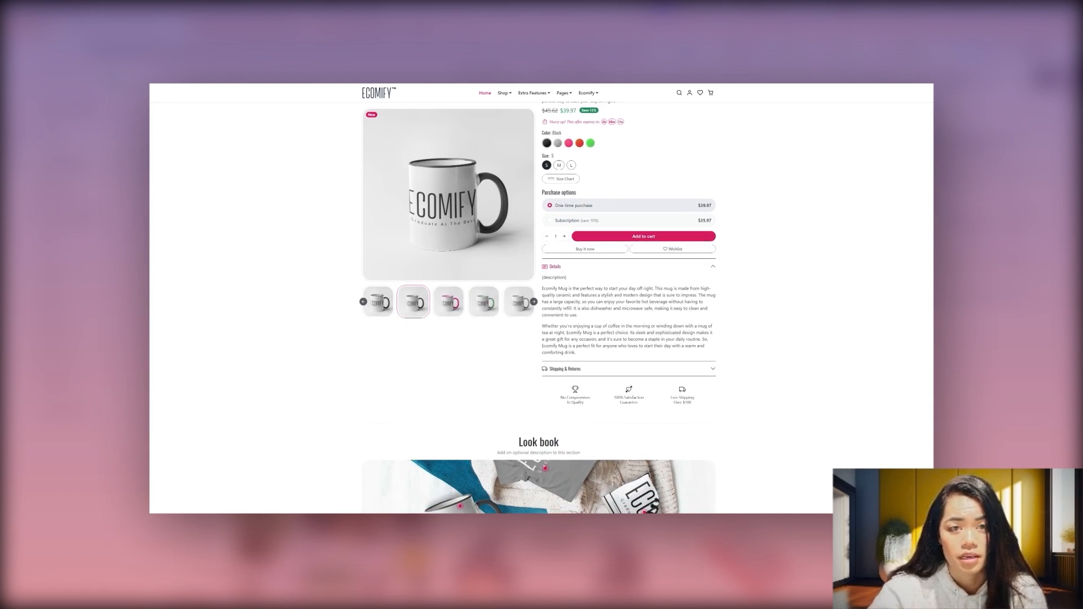
{"action": "scroll", "scroll_direction": "down", "scroll_amount": 3}
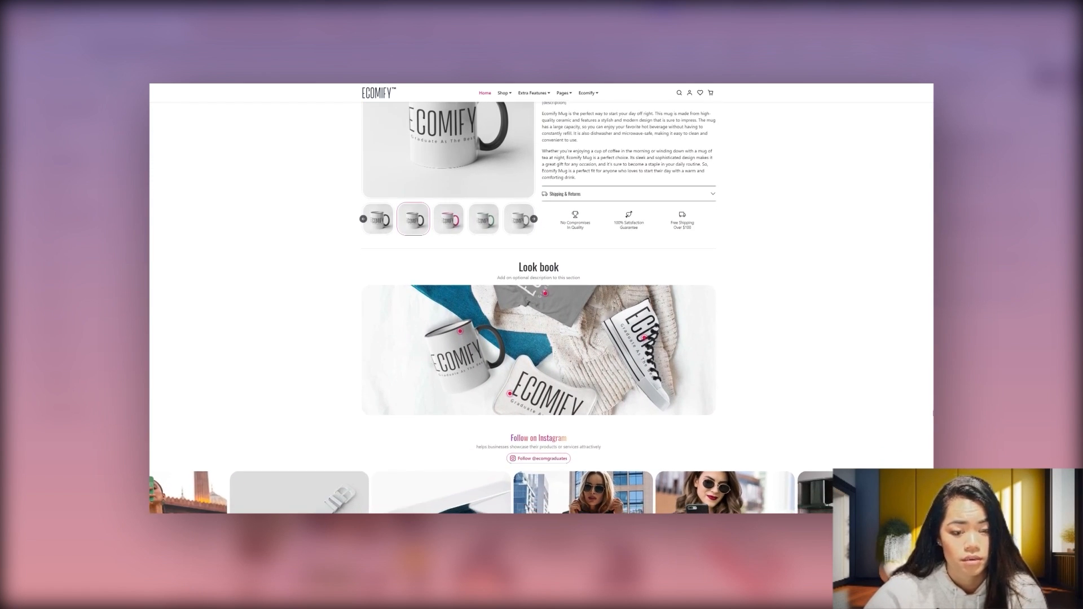
{"action": "scroll", "scroll_direction": "down", "scroll_amount": 3}
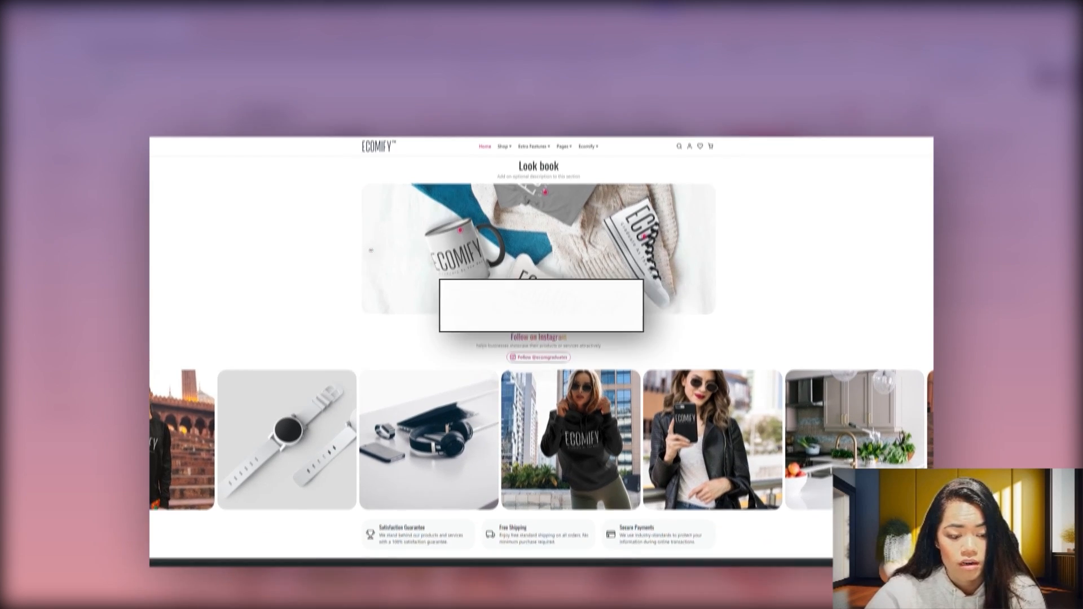